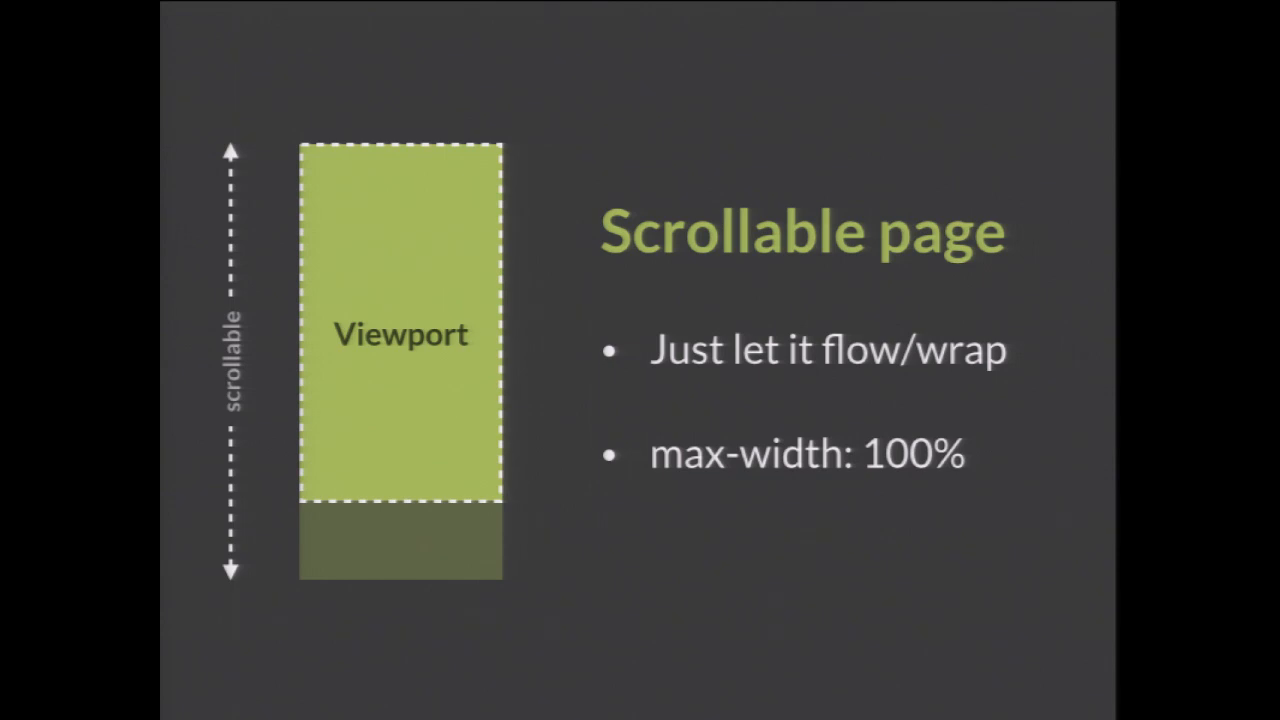
Recolour the .Slider to deeppink, then start giving the Button element a coral colour.
{"action": "key", "text": "Right"}
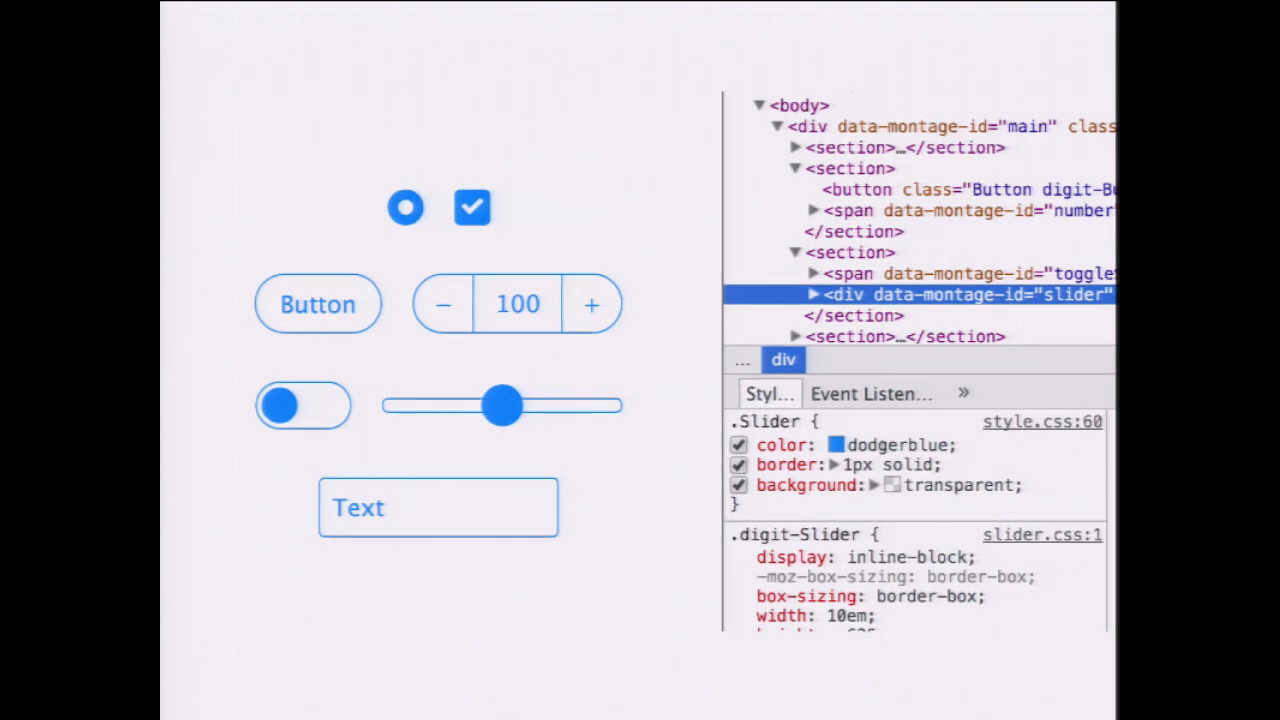
{"action": "type", "text": "deeppink"}
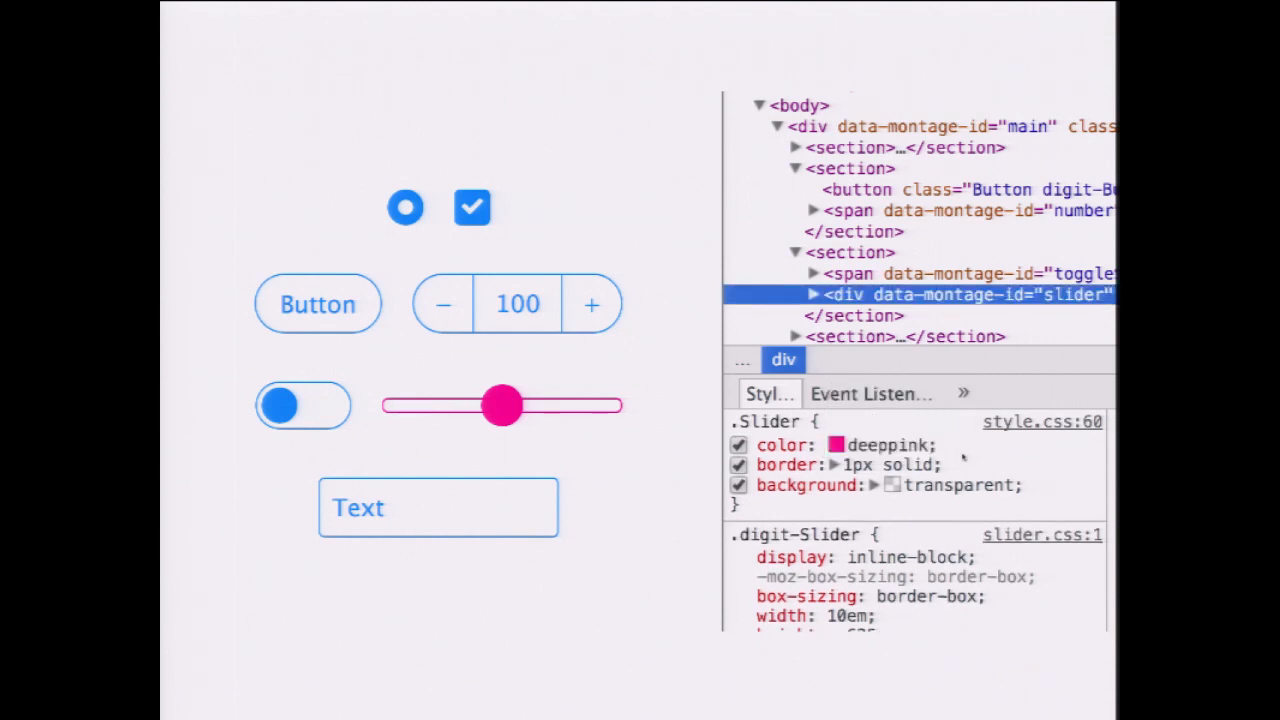
{"action": "left_click", "coordinate": [940, 188]}
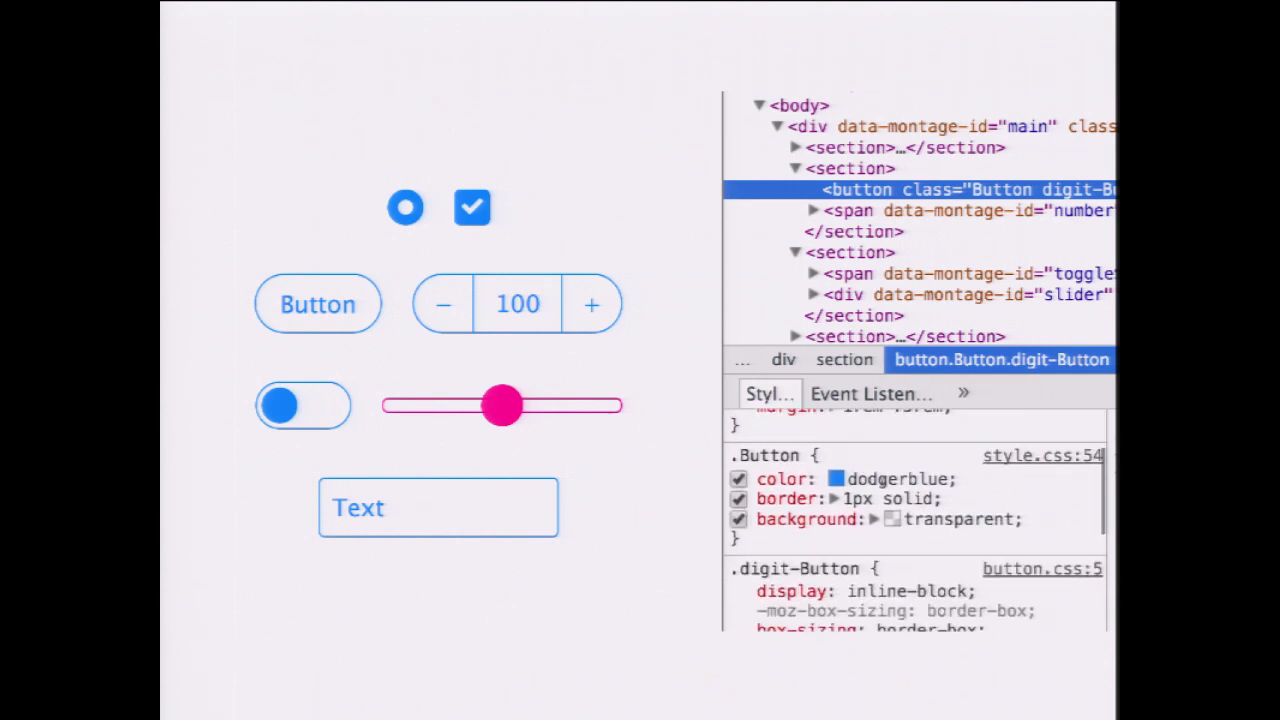
{"action": "type", "text": "coral"}
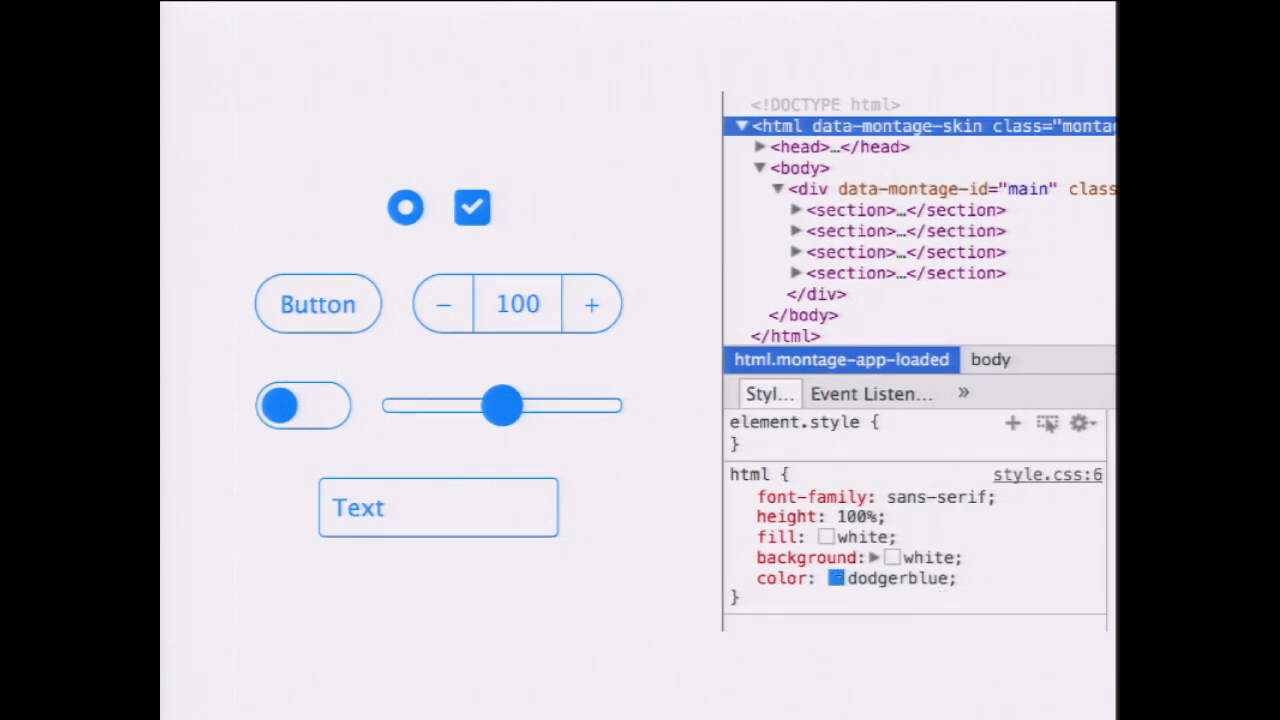
Pick an orange html colour in the picker, then disable that declaration so controls go black.
{"action": "left_click", "coordinate": [836, 578]}
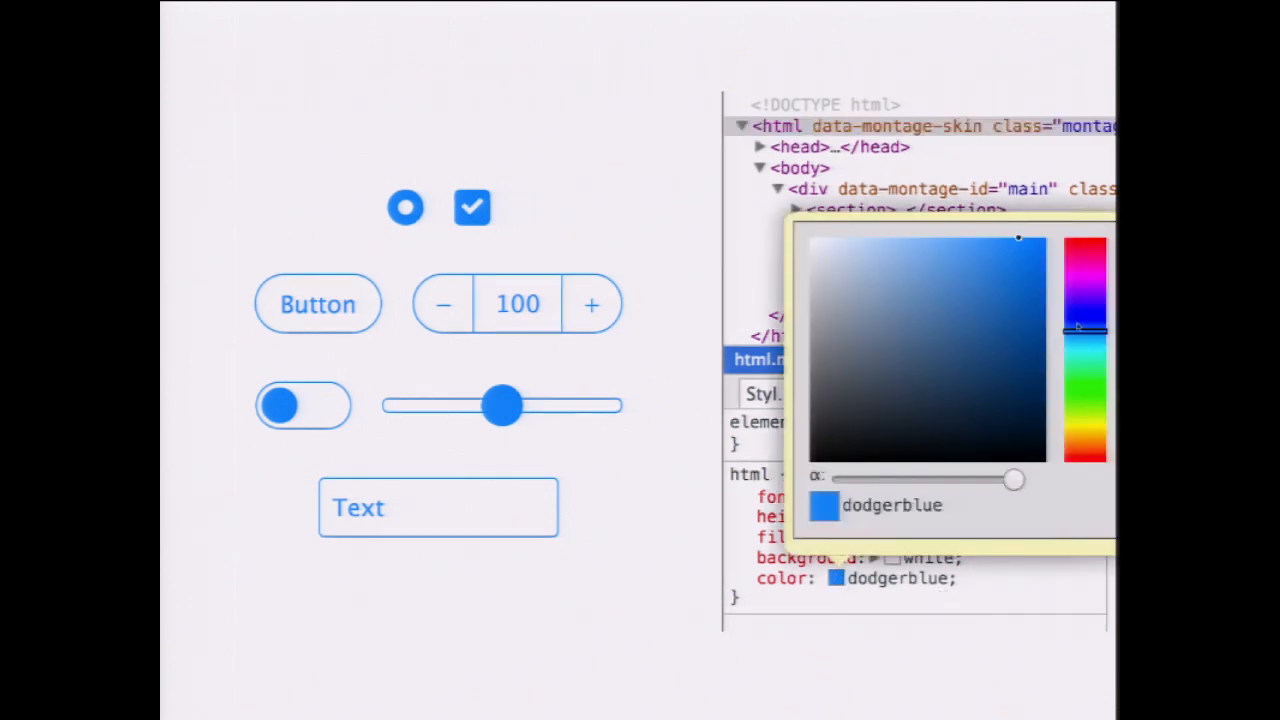
{"action": "left_click_drag", "start_coordinate": [1084, 330], "coordinate": [1084, 264]}
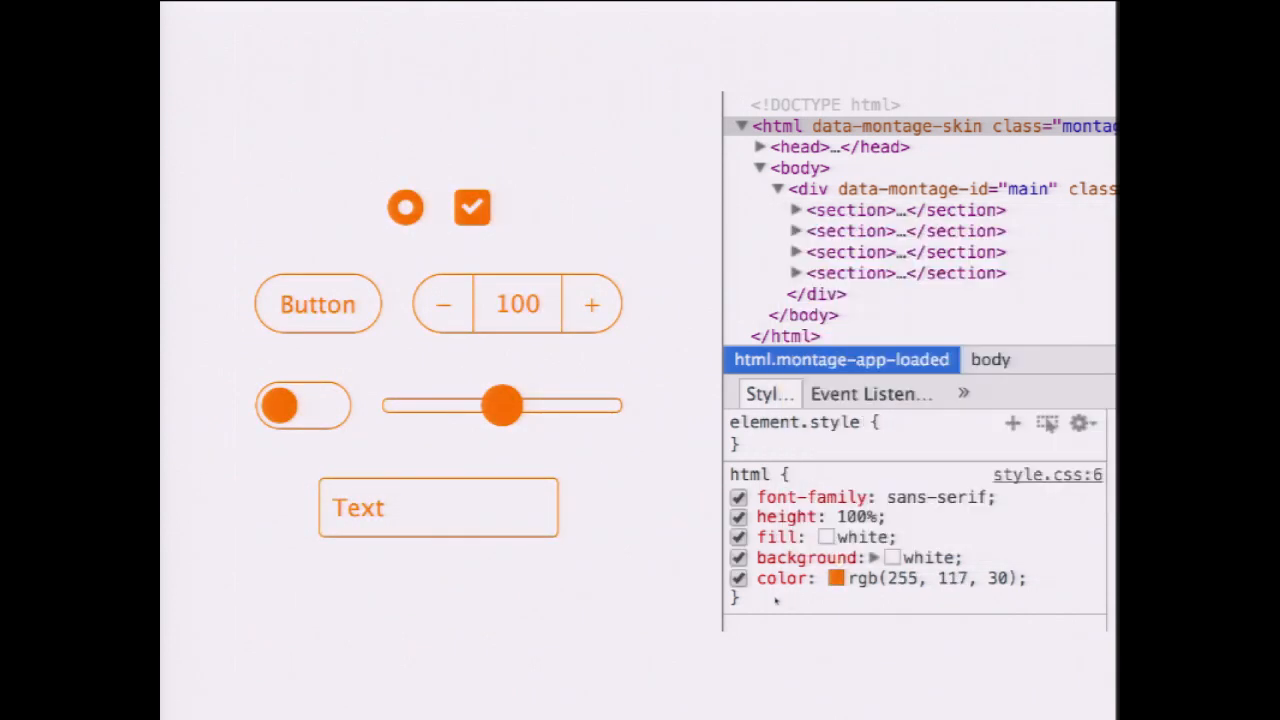
{"action": "left_click", "coordinate": [738, 578]}
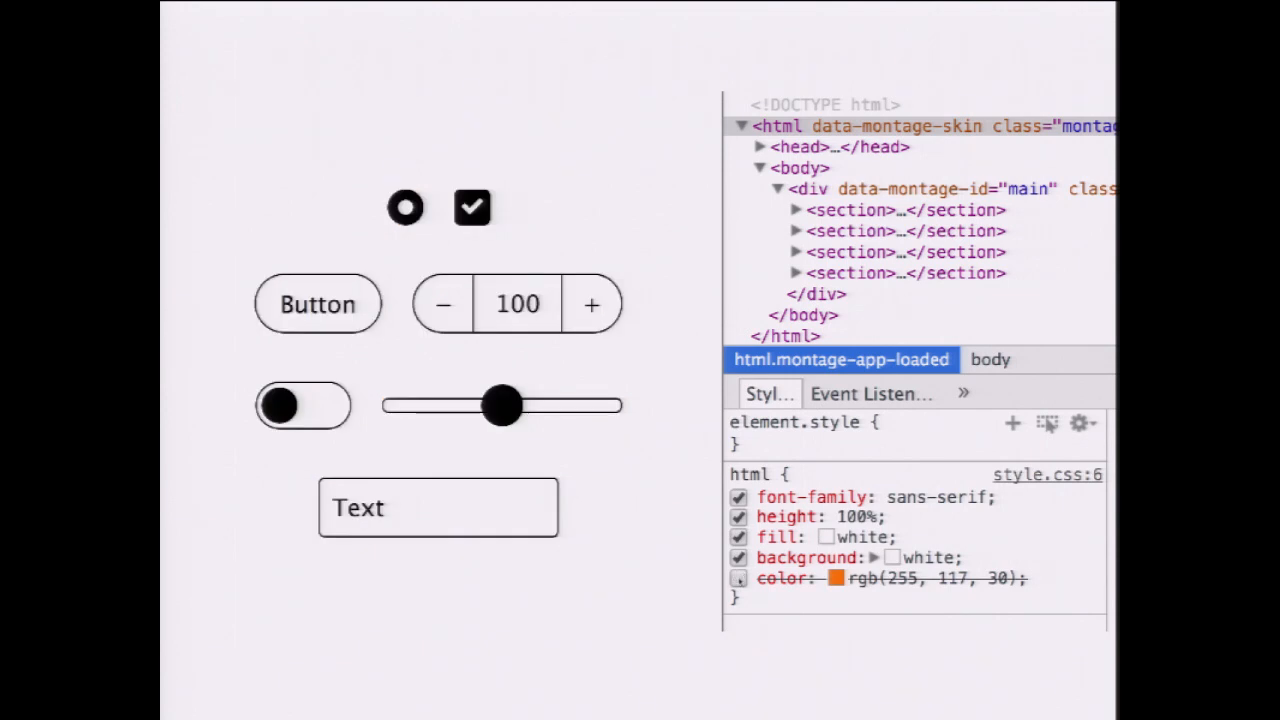
{"action": "left_click", "coordinate": [736, 578]}
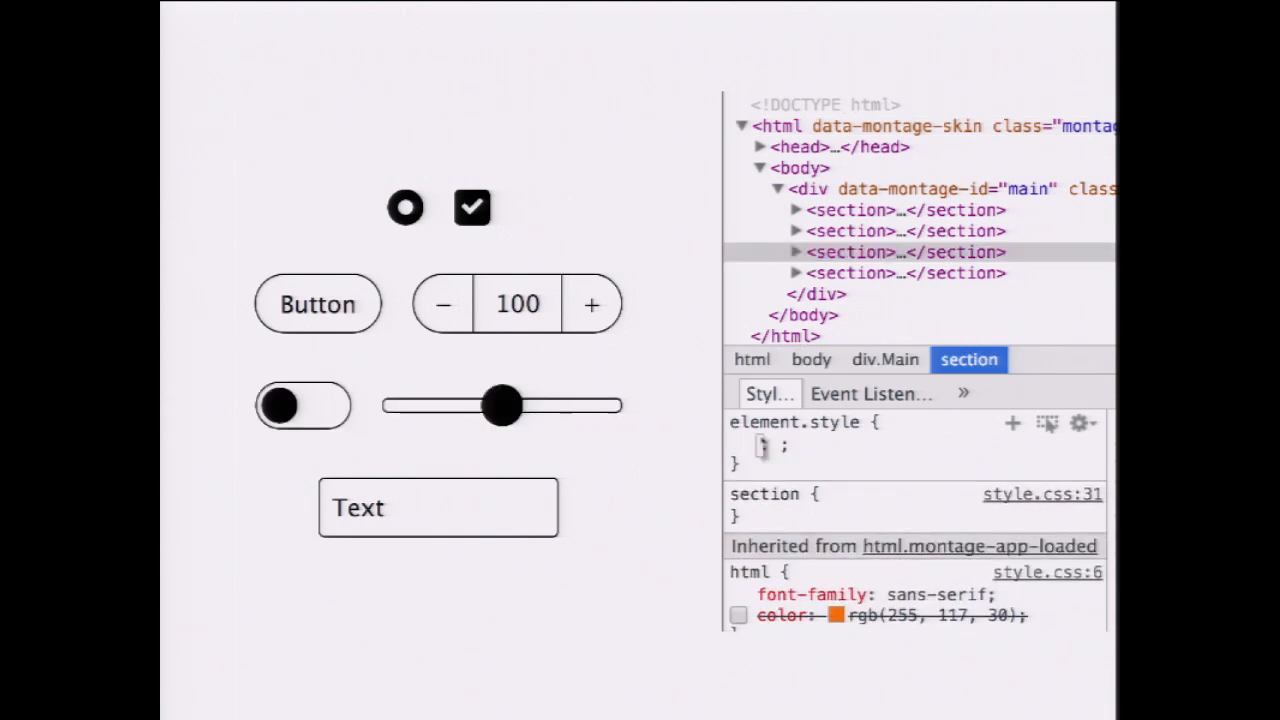
Add inline color: coral to the third section and try its toggle and slider.
{"action": "type", "text": "color"}
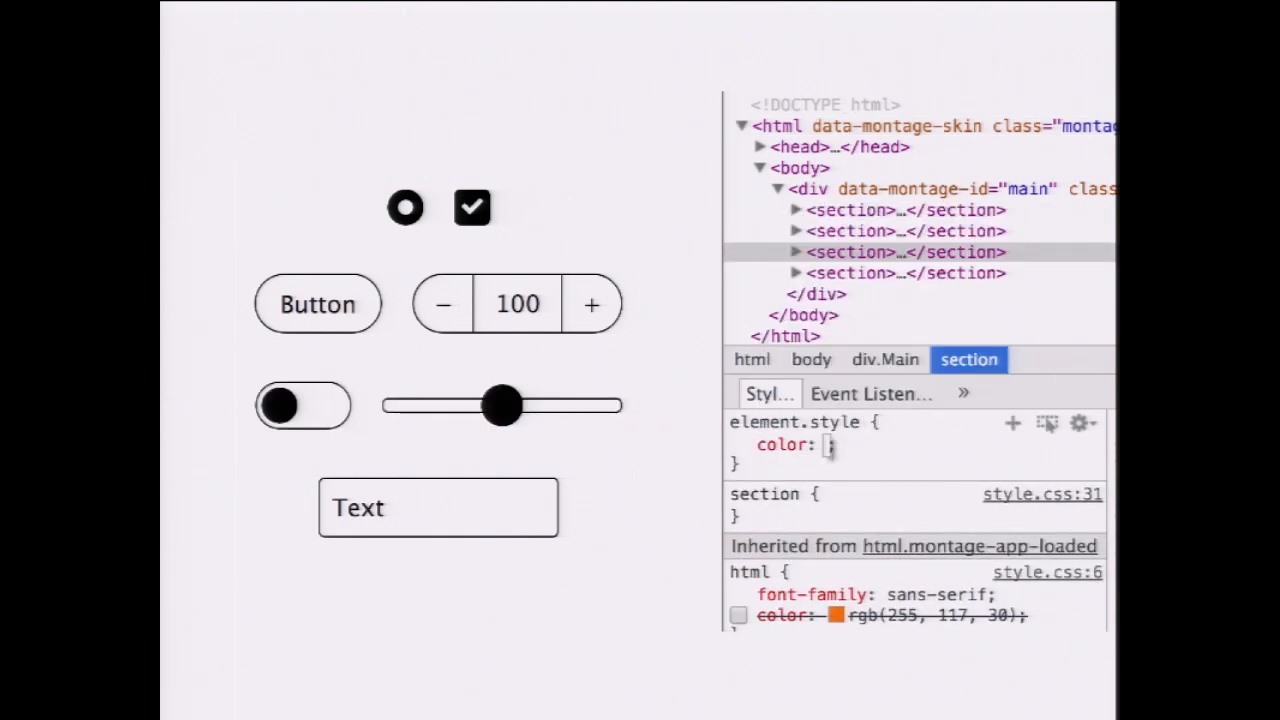
{"action": "type", "text": "coral"}
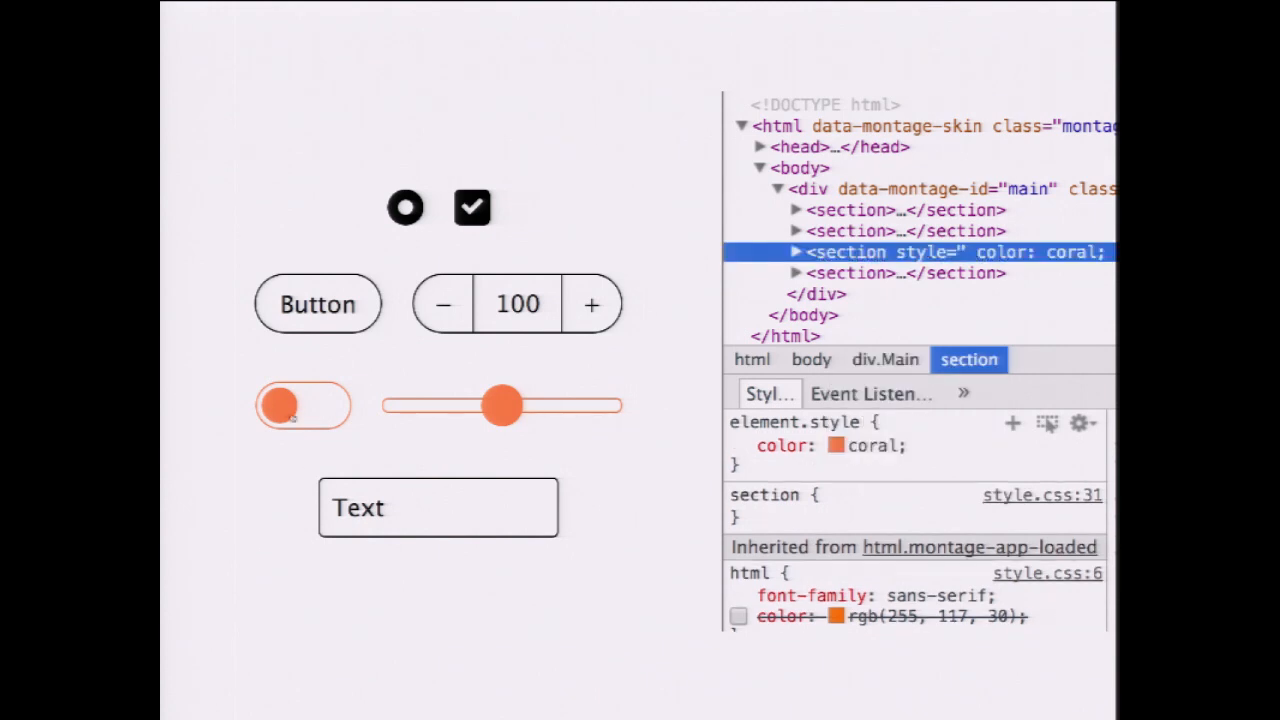
{"action": "left_click", "coordinate": [284, 404]}
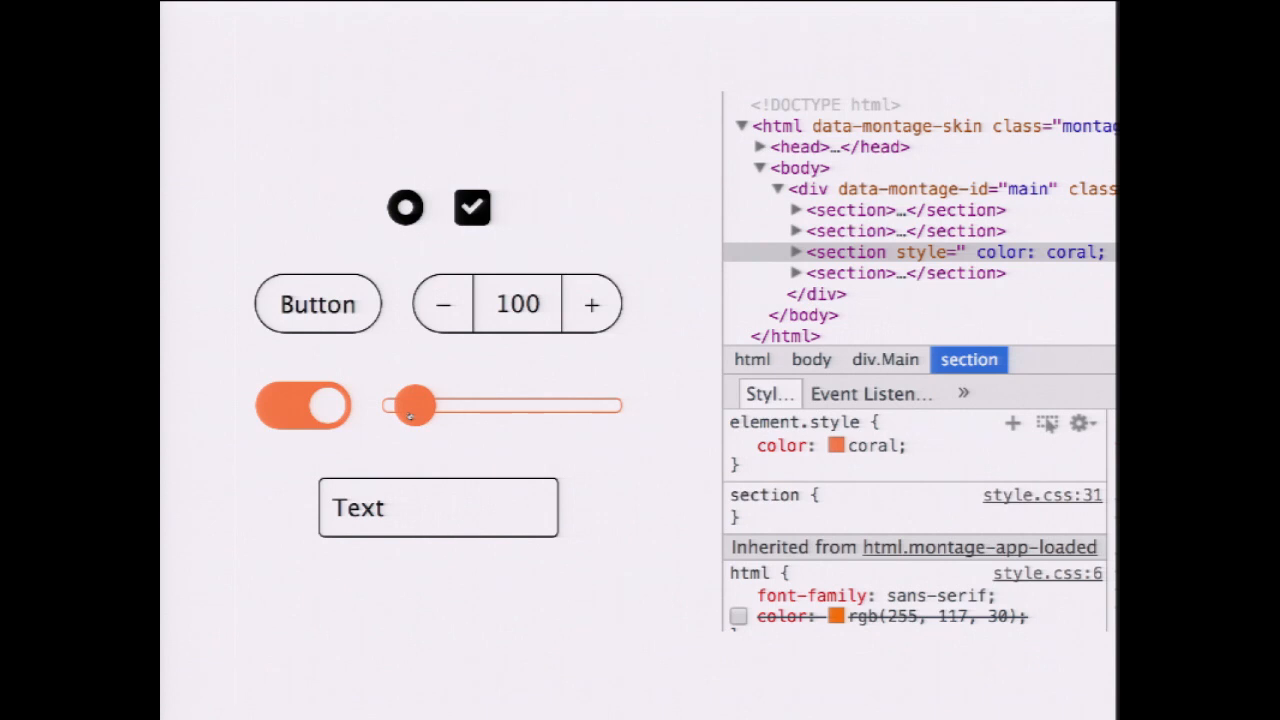
{"action": "left_click_drag", "start_coordinate": [412, 404], "coordinate": [456, 404]}
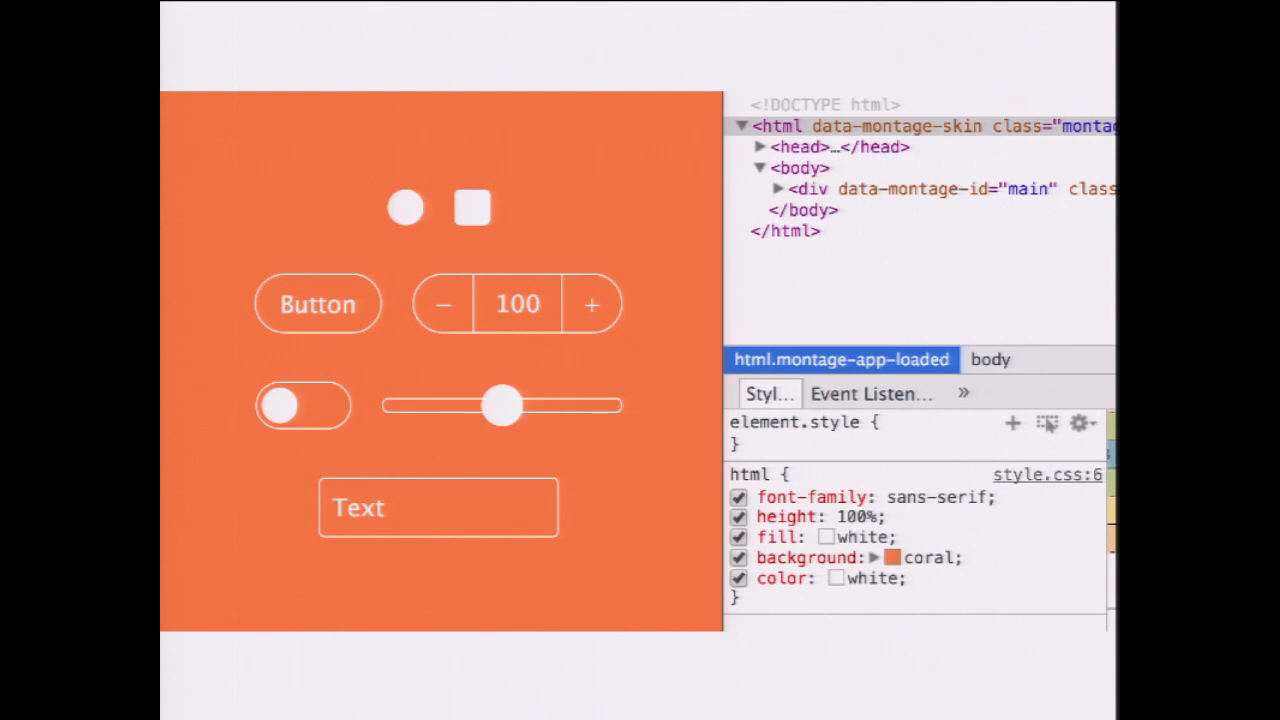
Edit the html fill, trying coral and toggling the checkbox, ending at currentcolor.
{"action": "double_click", "coordinate": [844, 536]}
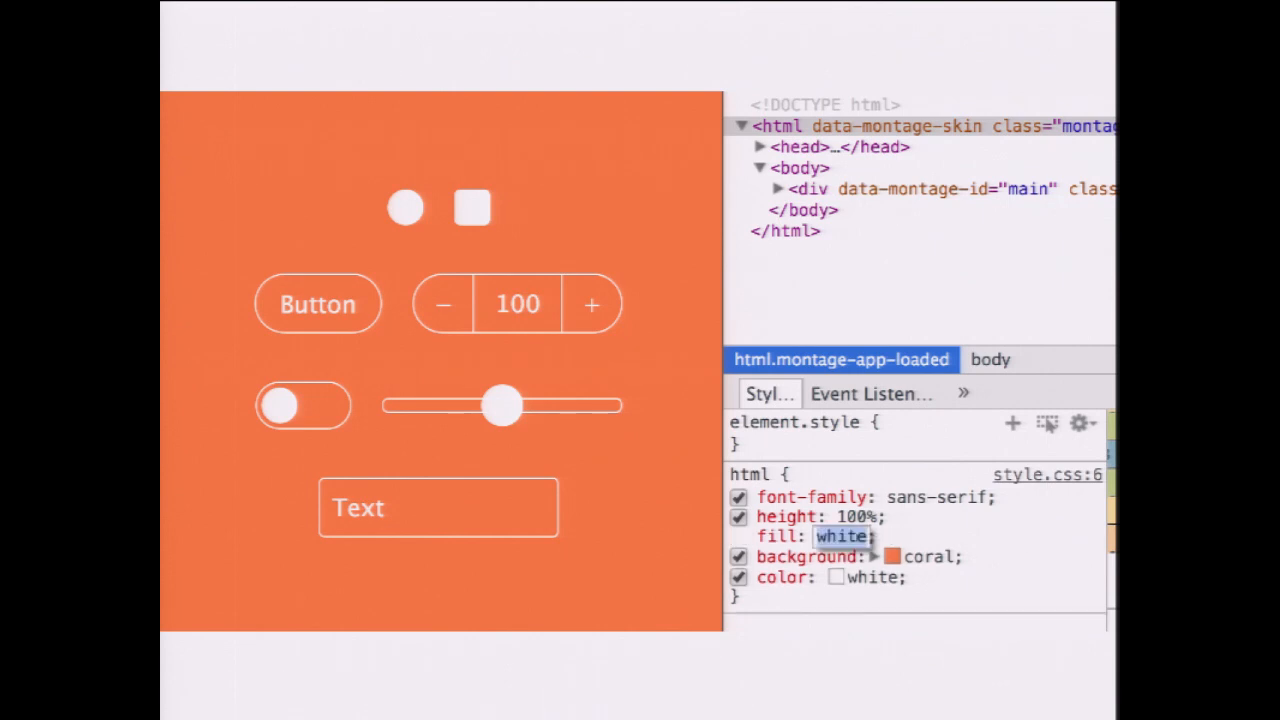
{"action": "type", "text": "coral"}
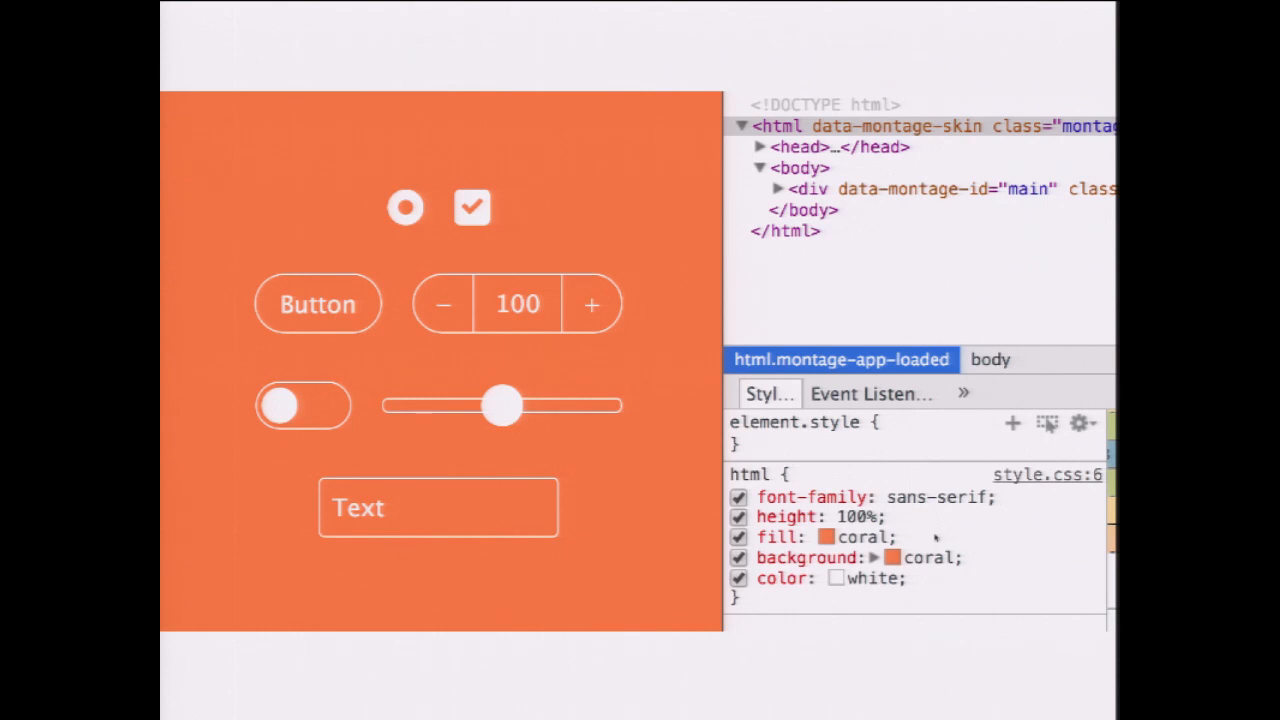
{"action": "left_click", "coordinate": [472, 206]}
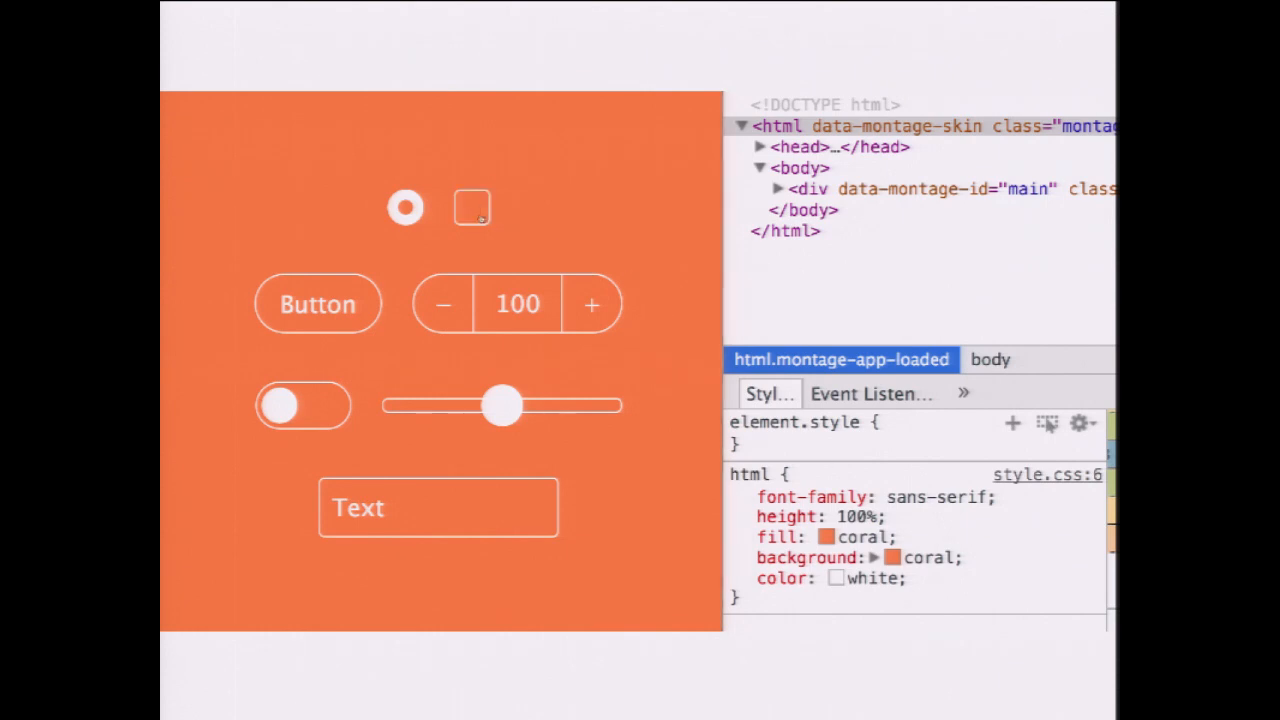
{"action": "left_click", "coordinate": [472, 206]}
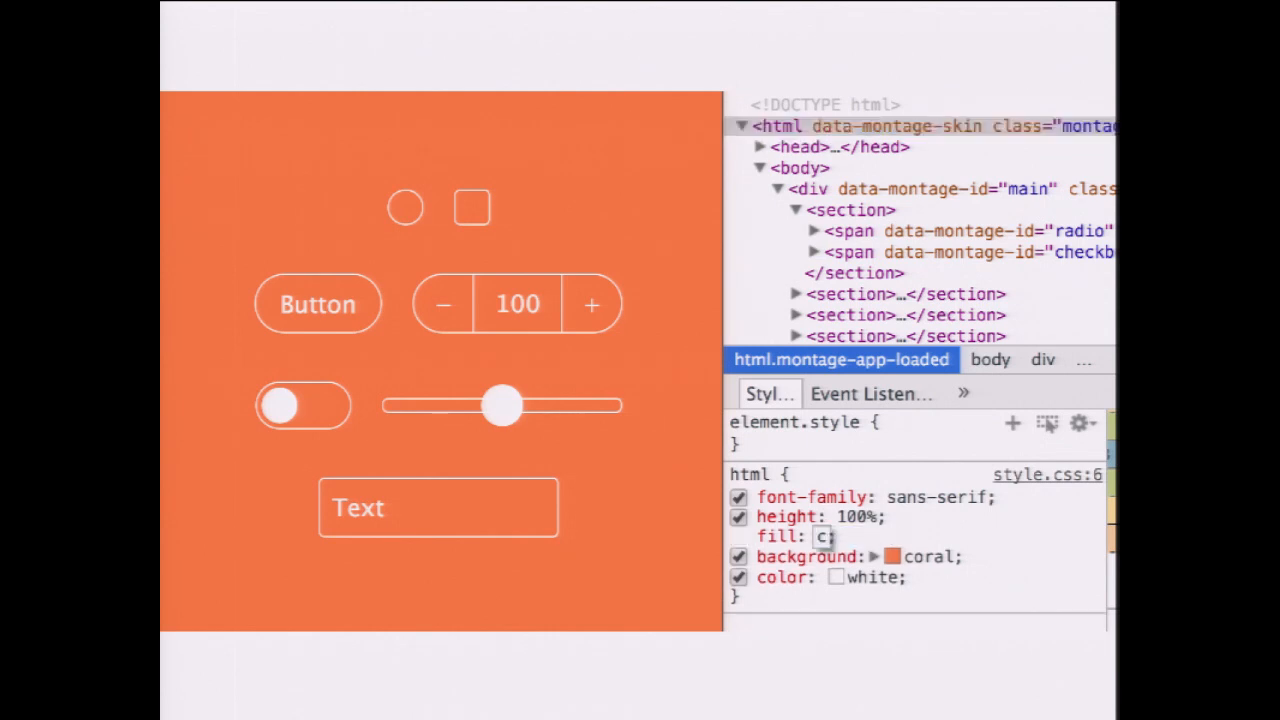
{"action": "type", "text": "currentcolor"}
{"action": "type", "text": "font-size"}
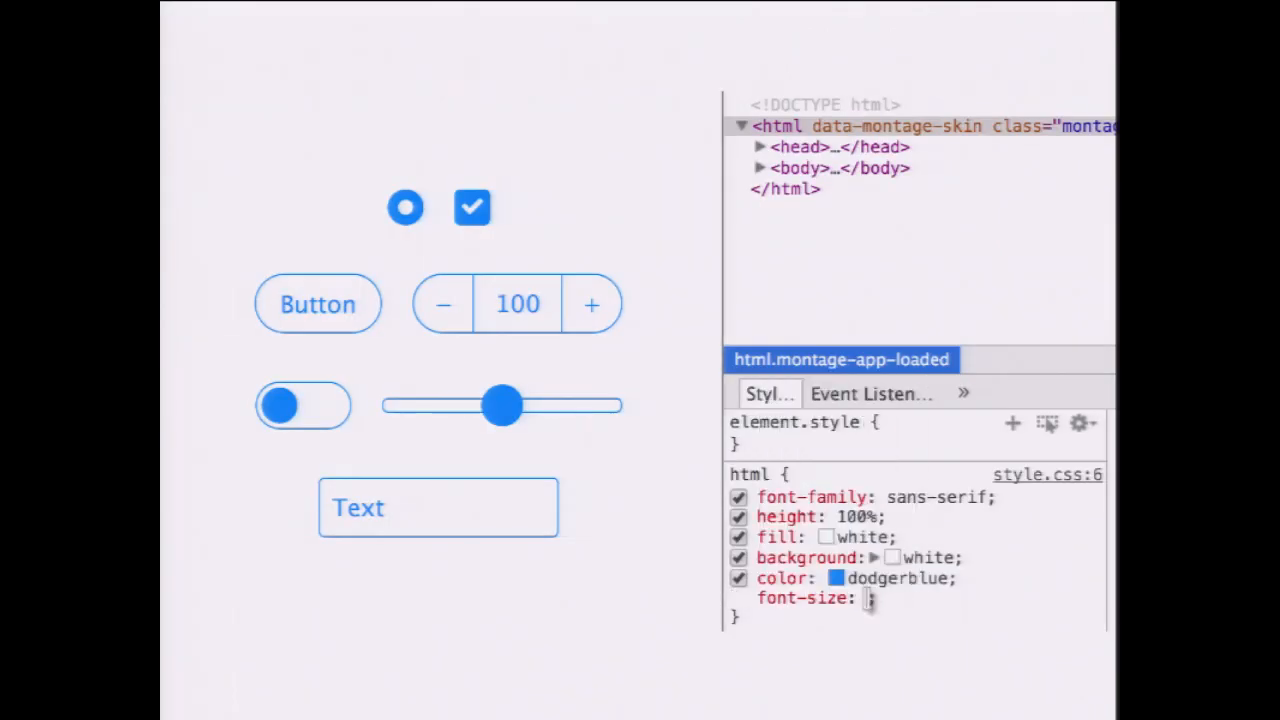
Try html font sizes 16px, 22px and 13px, settling back on 16px.
{"action": "type", "text": "16px"}
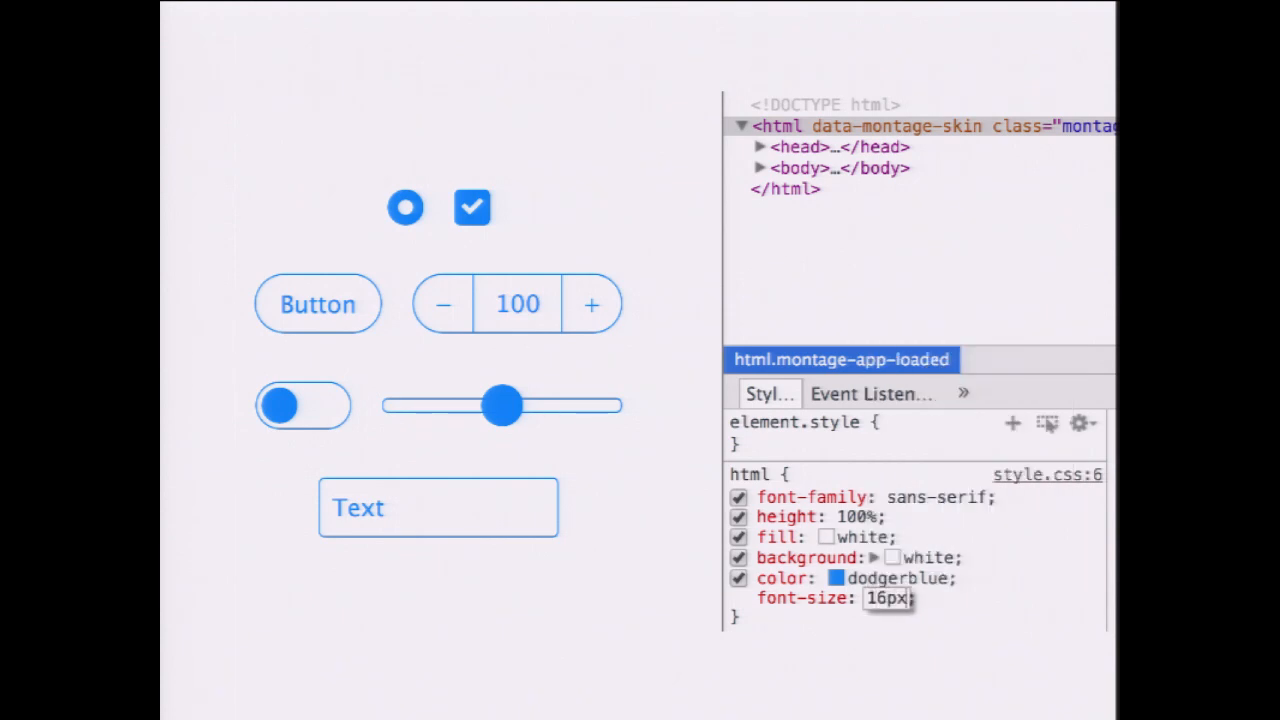
{"action": "type", "text": "22px"}
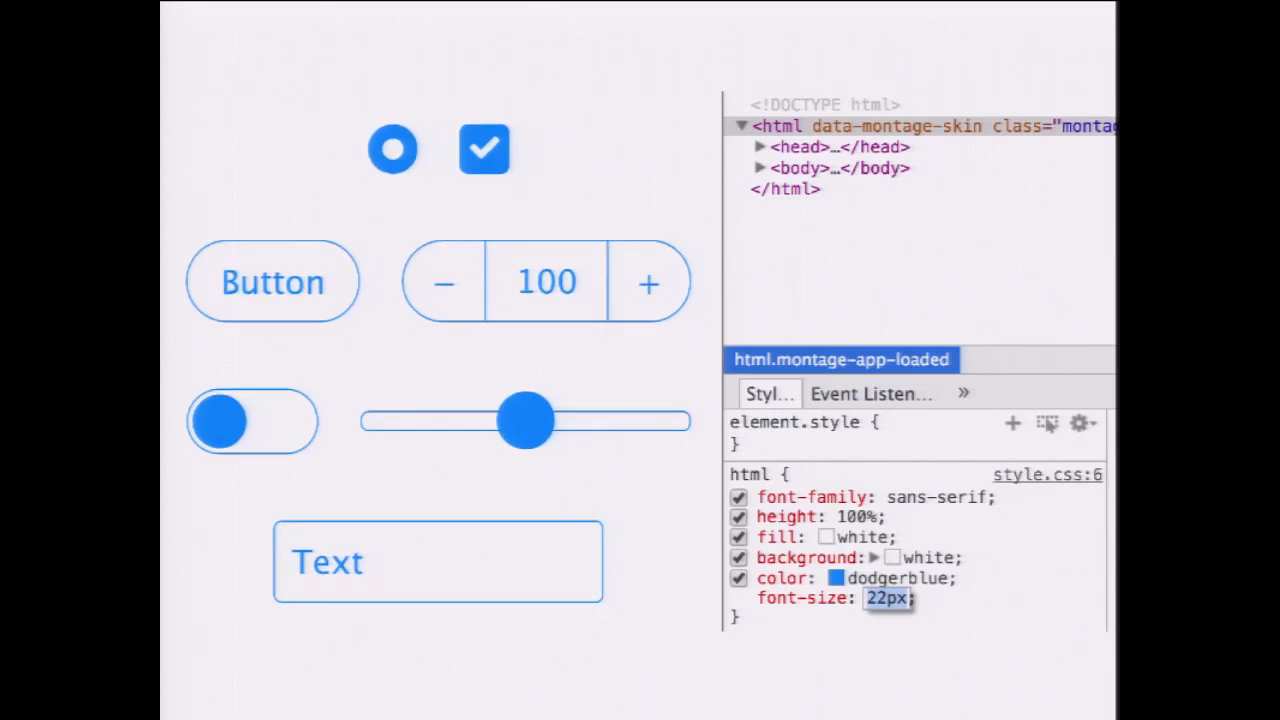
{"action": "type", "text": "13px"}
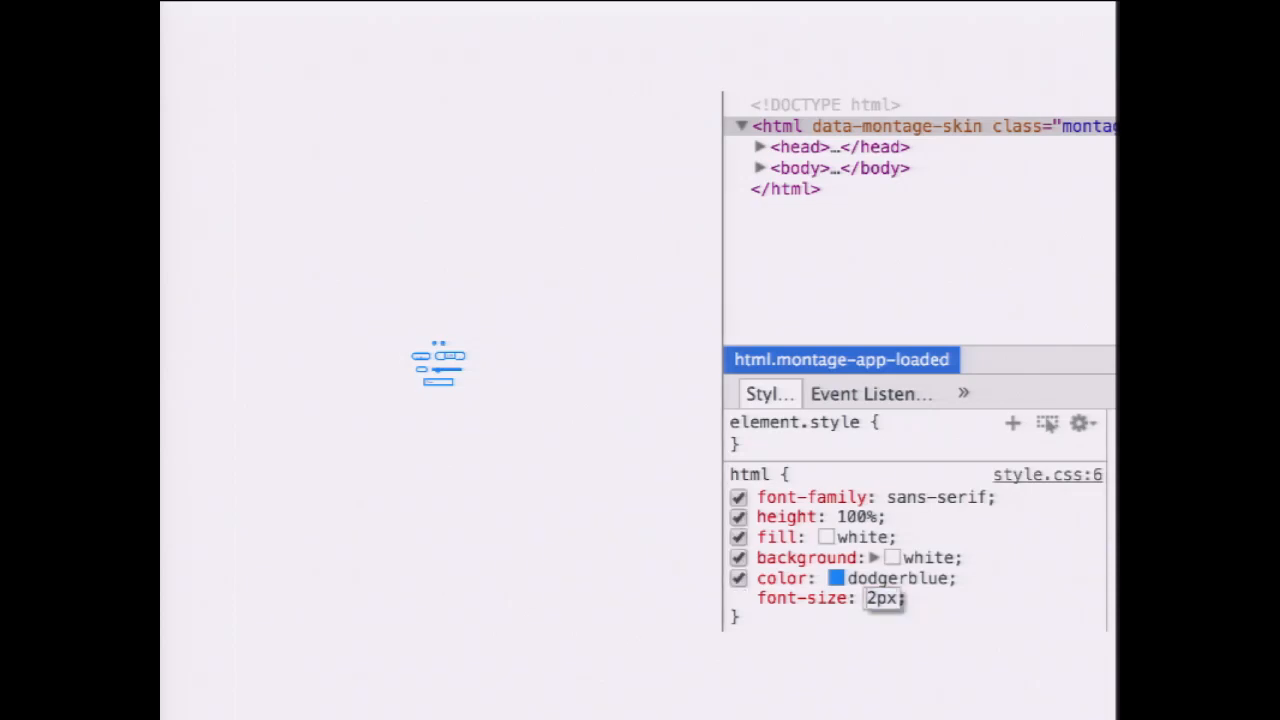
{"action": "type", "text": "16px"}
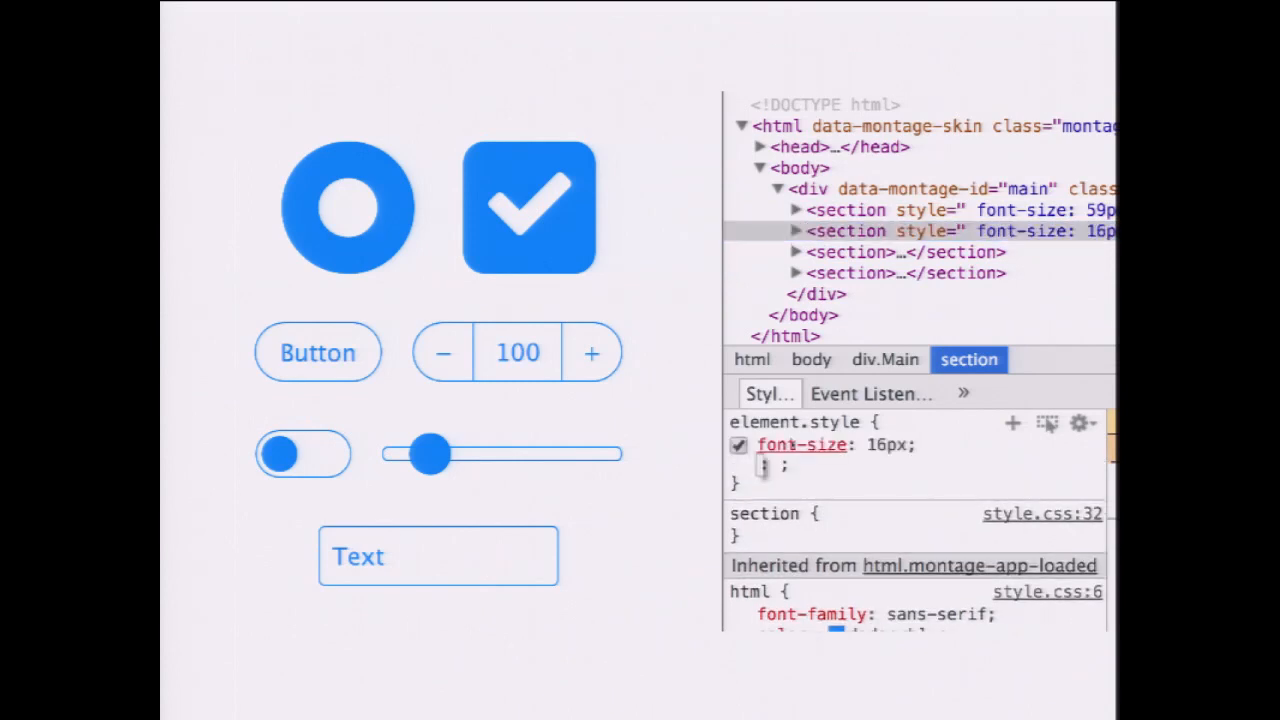
Give sections inline font sizes of 12px and 6px.
{"action": "type", "text": "12px"}
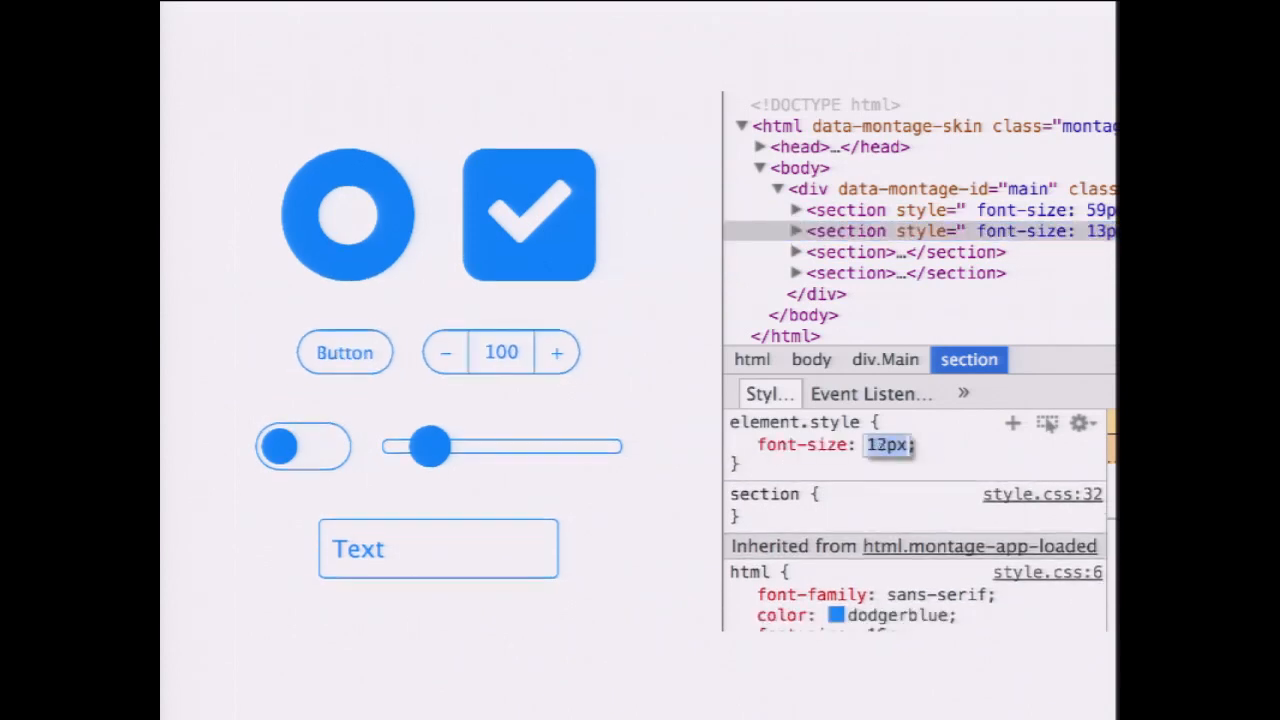
{"action": "type", "text": "6px"}
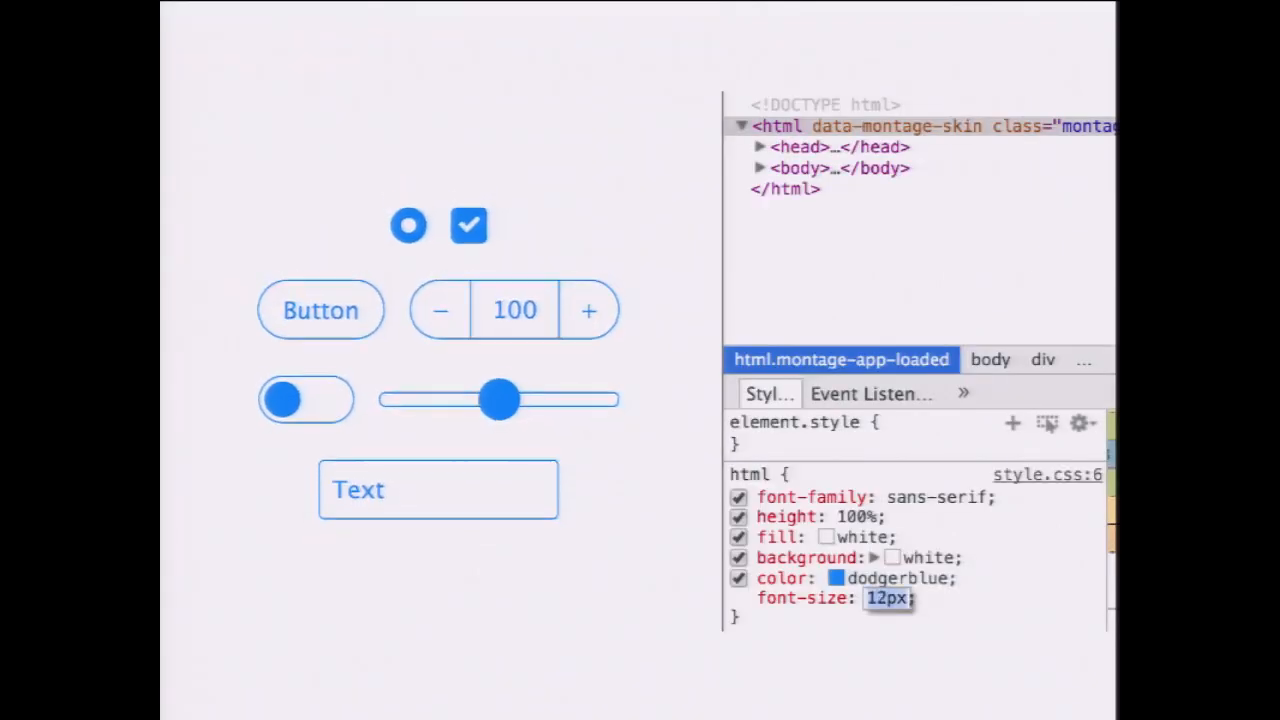
Set html font size to 7px then 19px, and body to 5px then 16px.
{"action": "type", "text": "7px"}
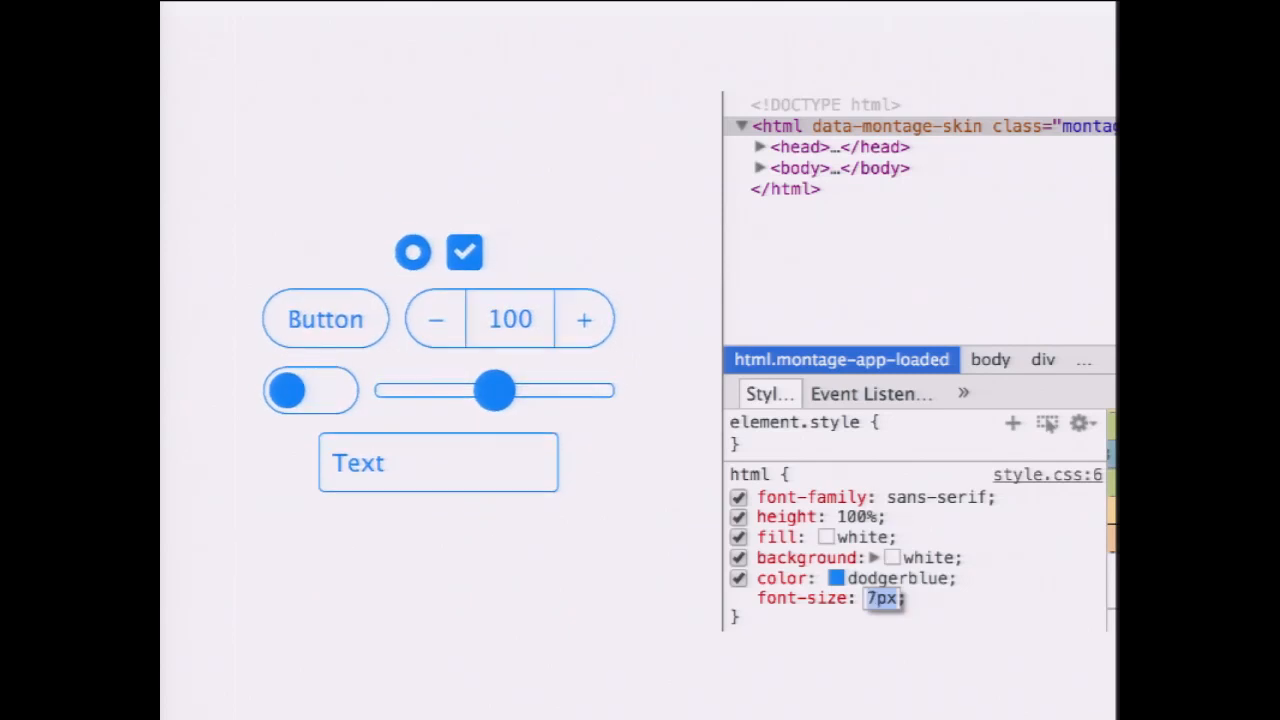
{"action": "type", "text": "19px"}
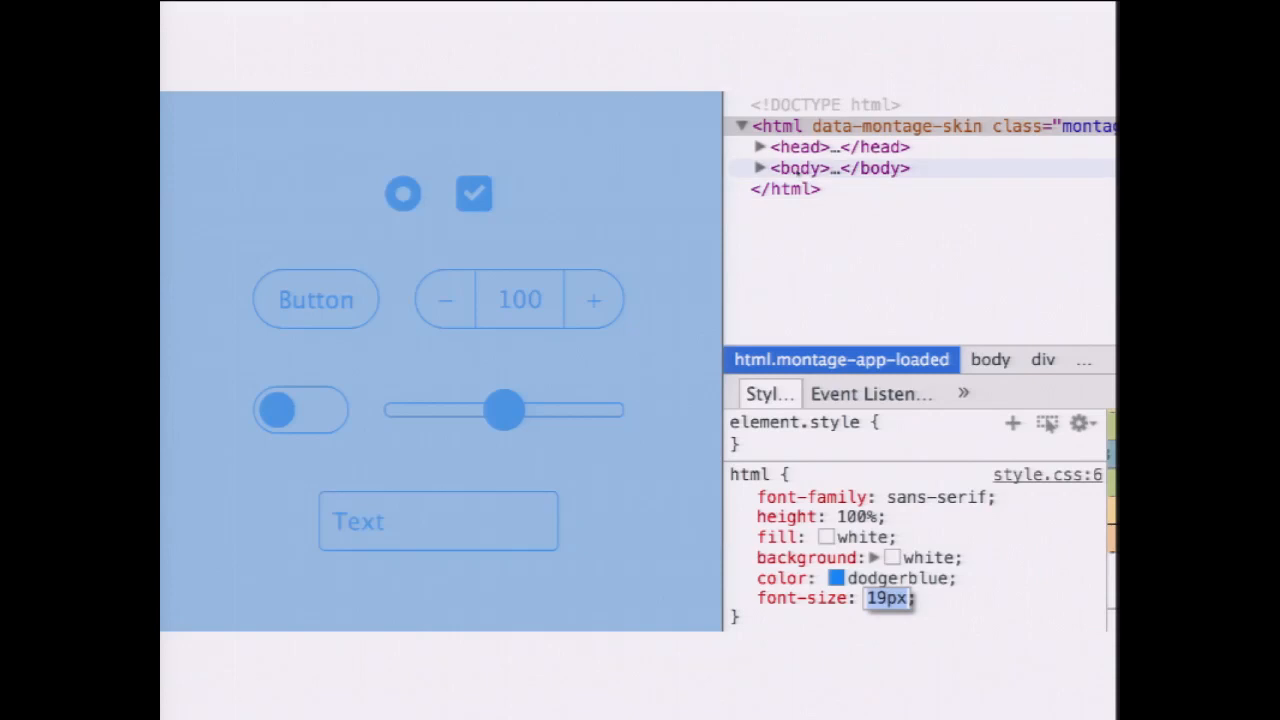
{"action": "left_click", "coordinate": [800, 168]}
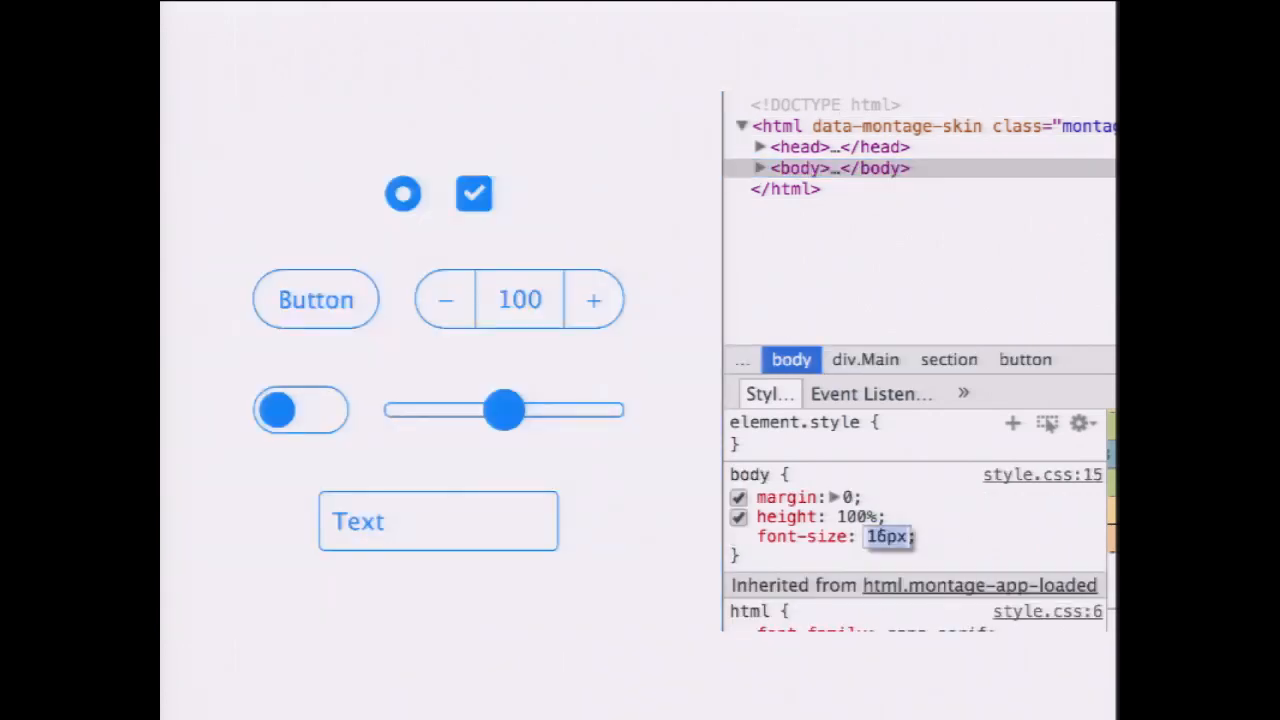
{"action": "type", "text": "5px"}
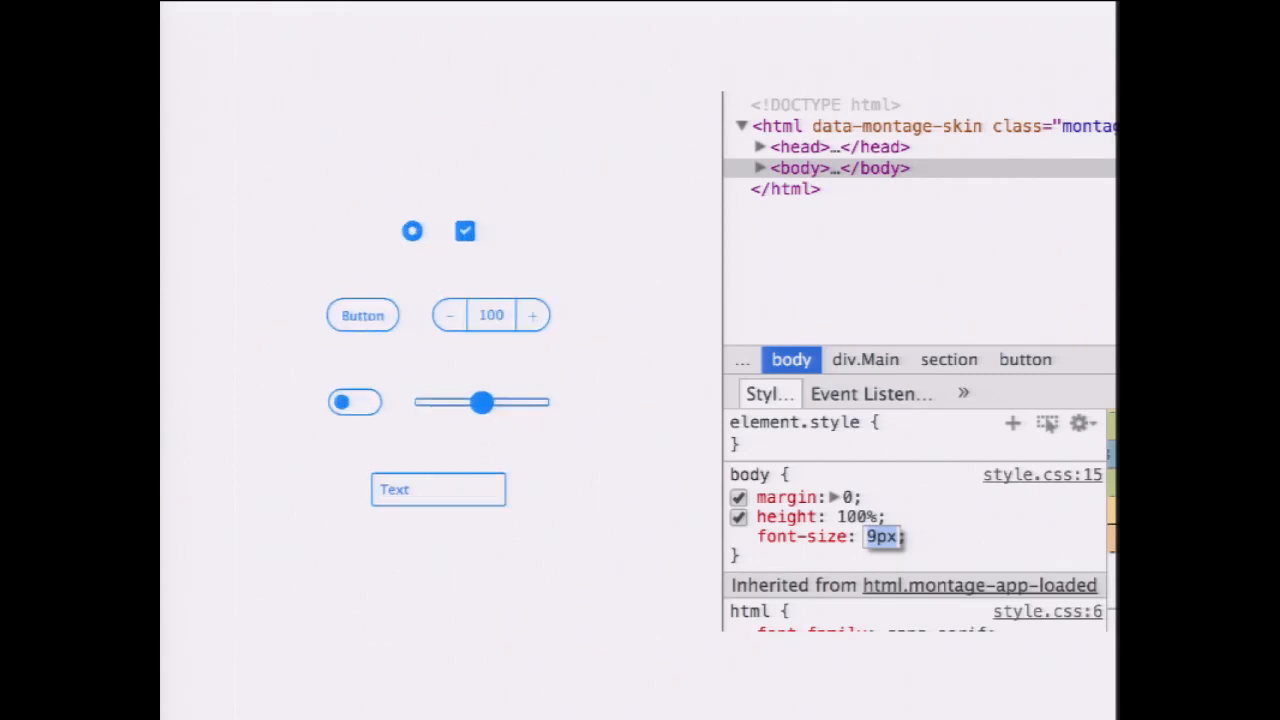
{"action": "type", "text": "16px"}
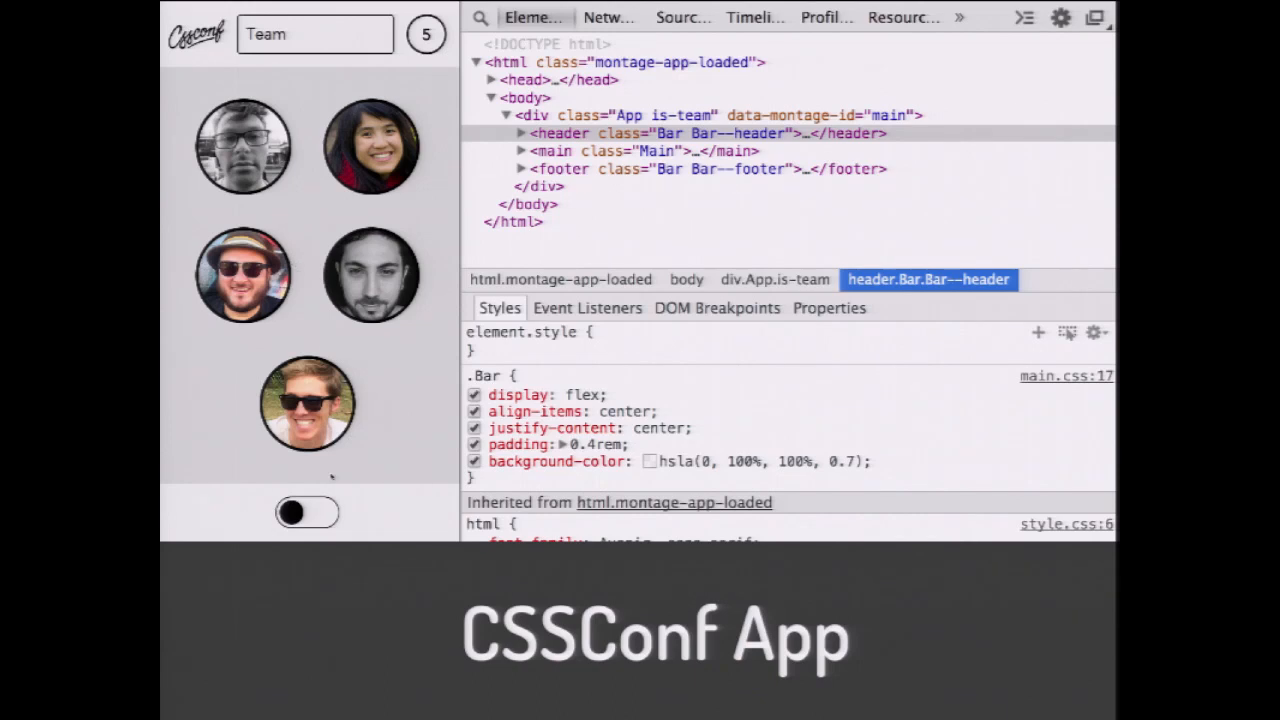
Toggle the team-photo shake on and off, then search the app for 'Puppi'.
{"action": "left_click", "coordinate": [308, 512]}
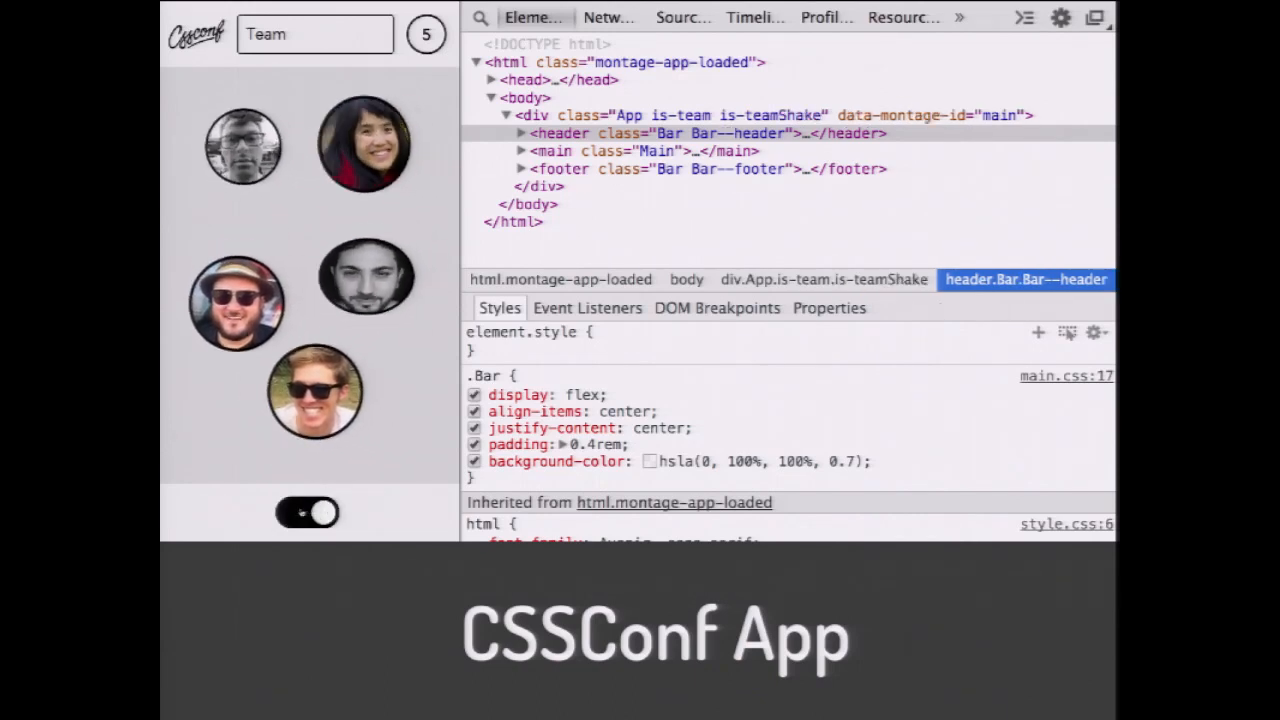
{"action": "left_click", "coordinate": [308, 512]}
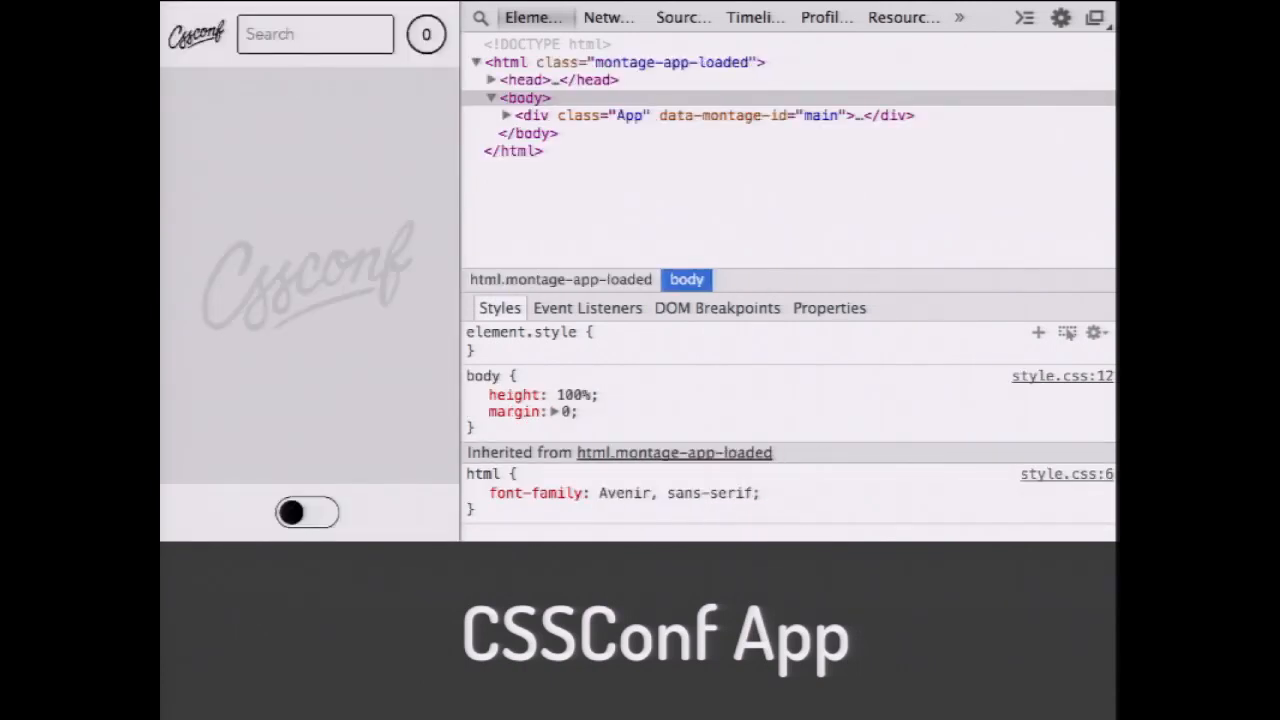
{"action": "type", "text": "Puppies"}
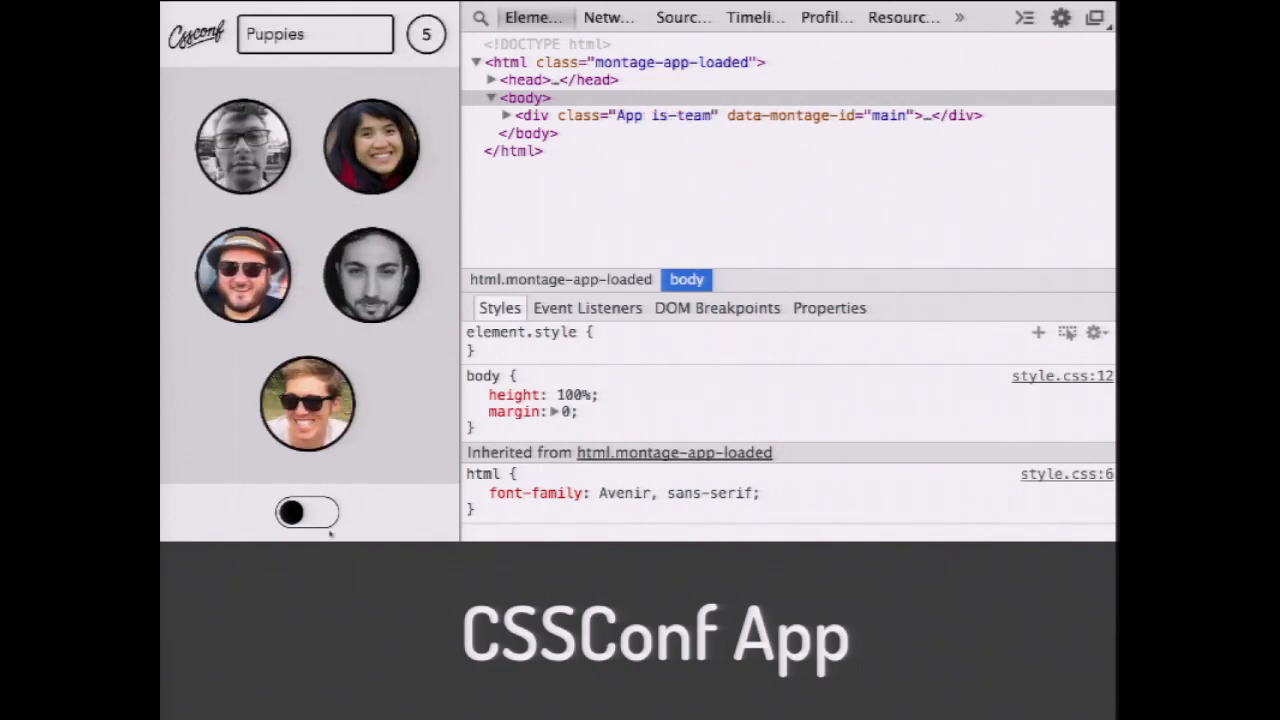
{"action": "left_click", "coordinate": [308, 512]}
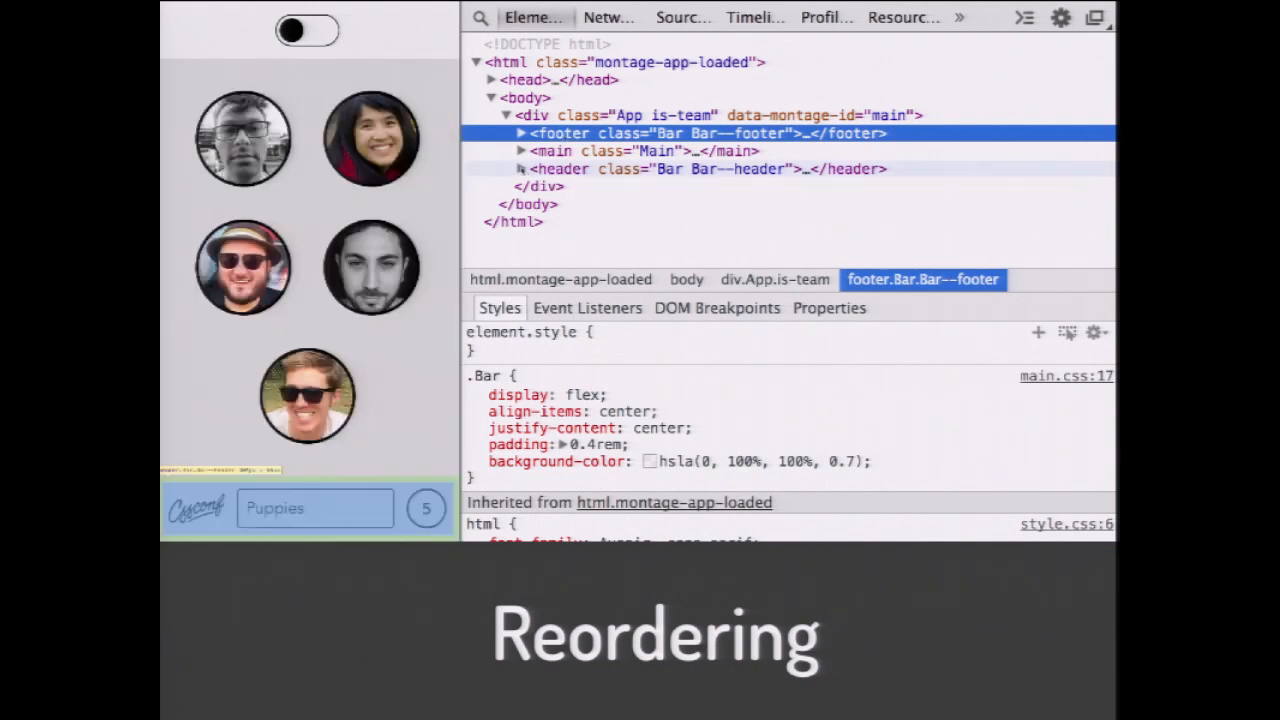
Select the footer node in the Elements panel to move it above the header.
{"action": "left_click", "coordinate": [520, 168]}
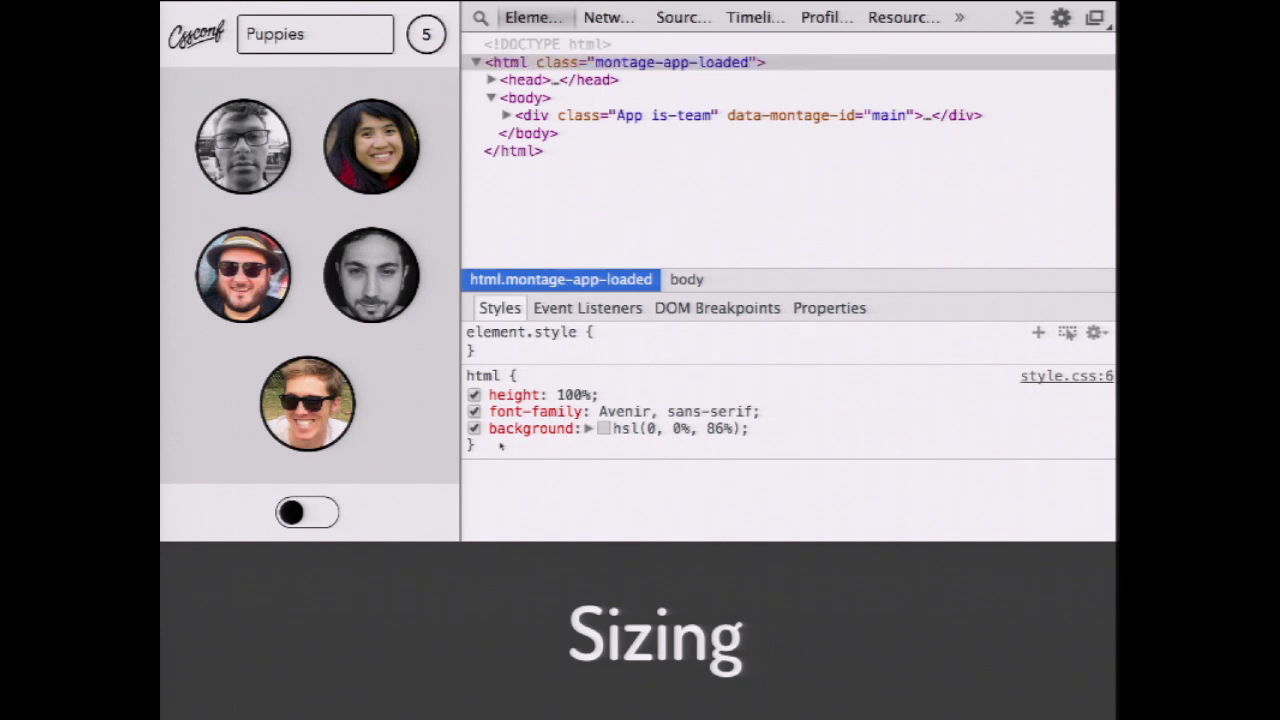
Add font-size to the html rule, trying 16px, 14px, 6px and 15px, ending at 16px.
{"action": "type", "text": "font-size: 16px;"}
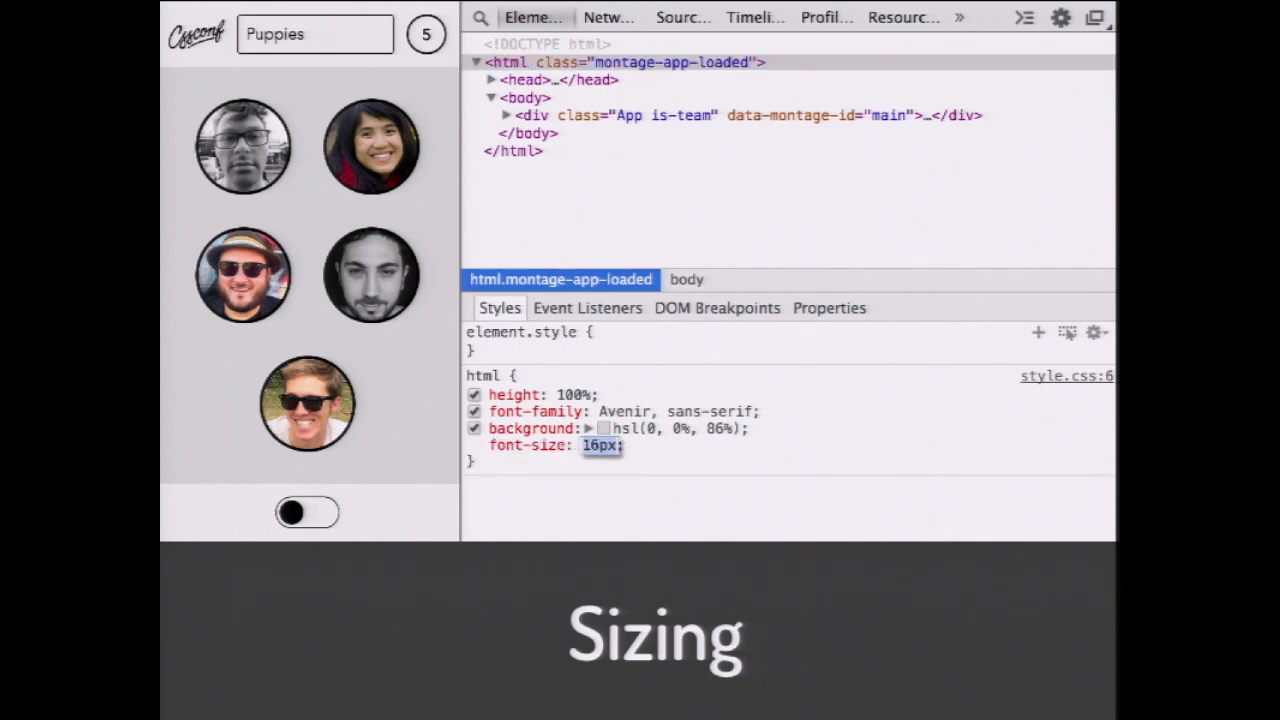
{"action": "type", "text": "14px"}
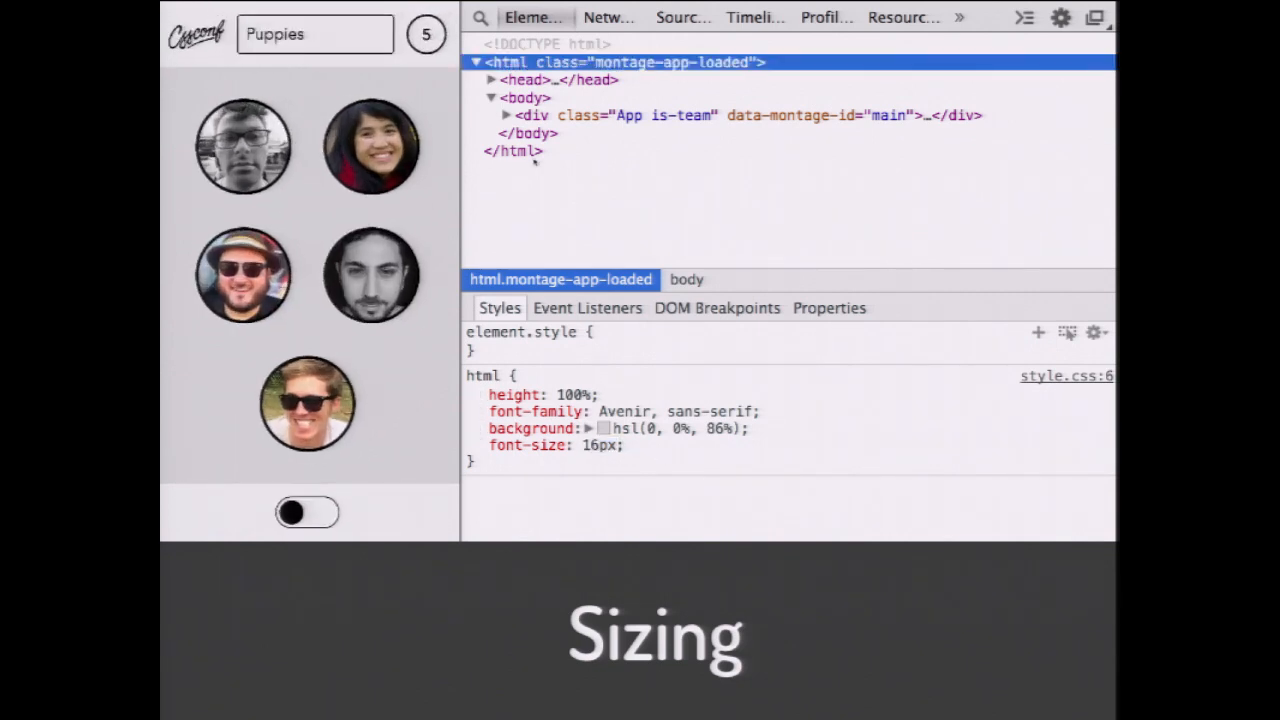
{"action": "left_click", "coordinate": [506, 114]}
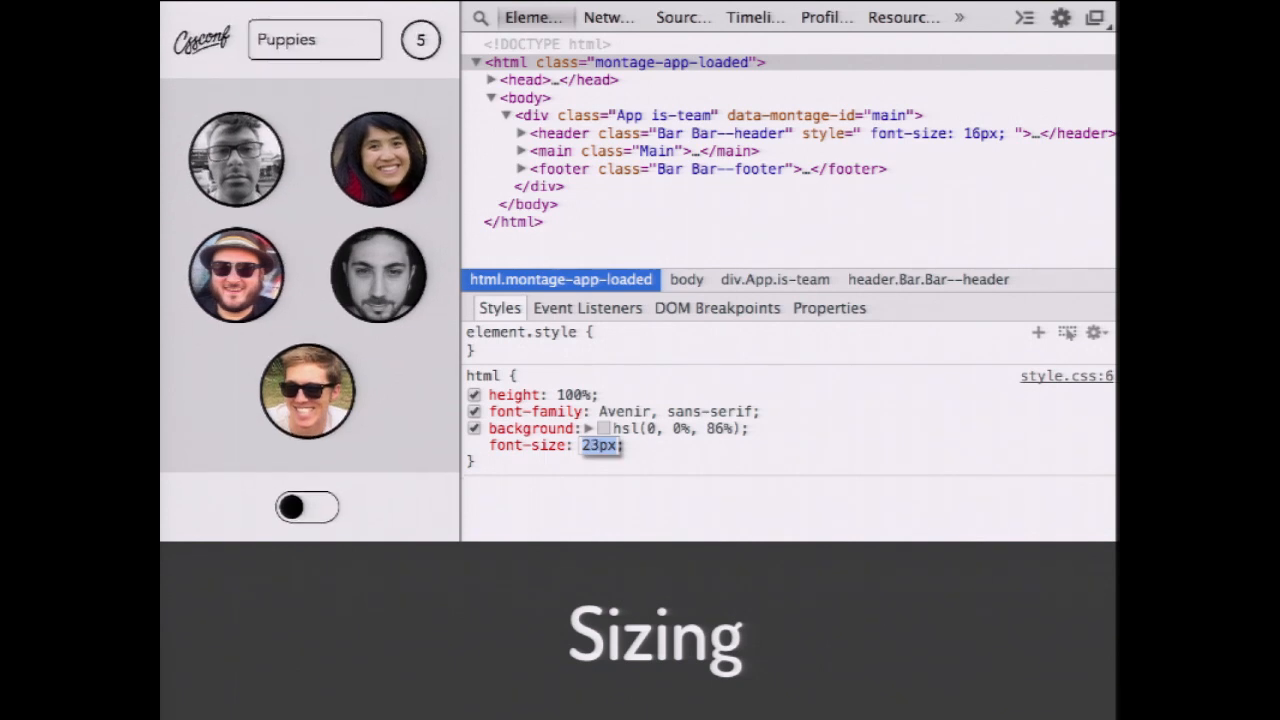
{"action": "type", "text": "6px"}
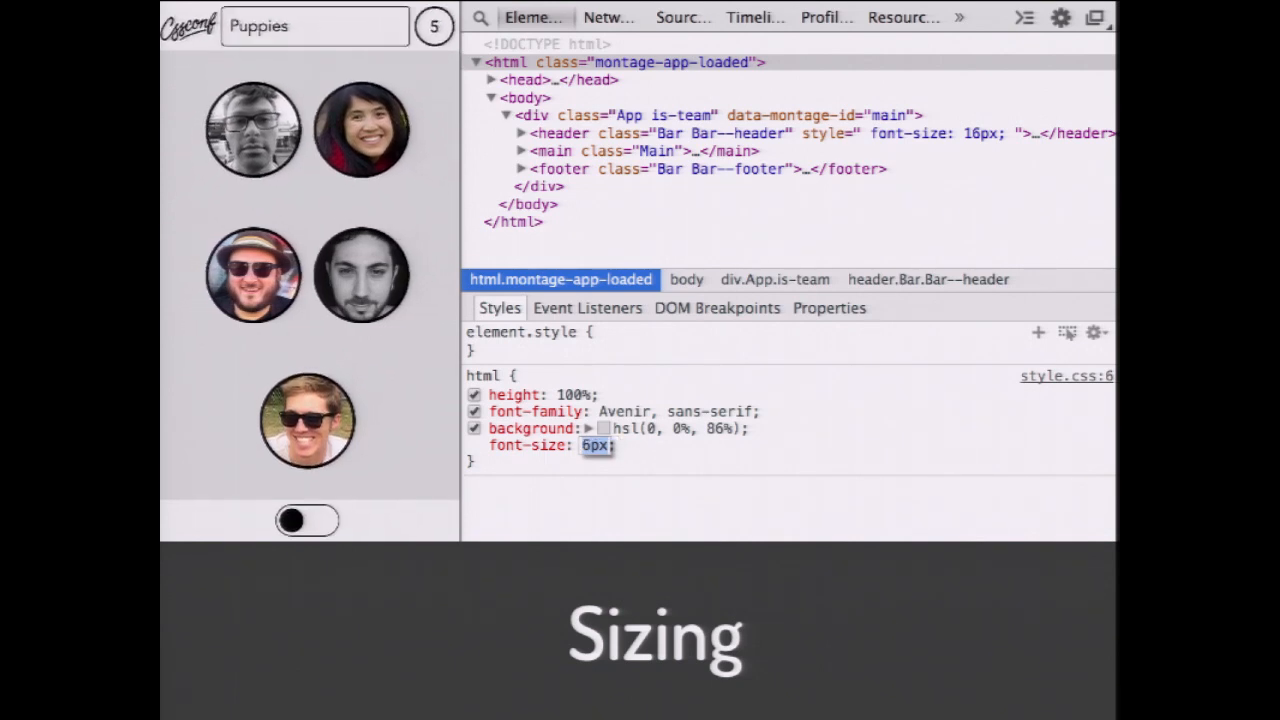
{"action": "type", "text": "15px"}
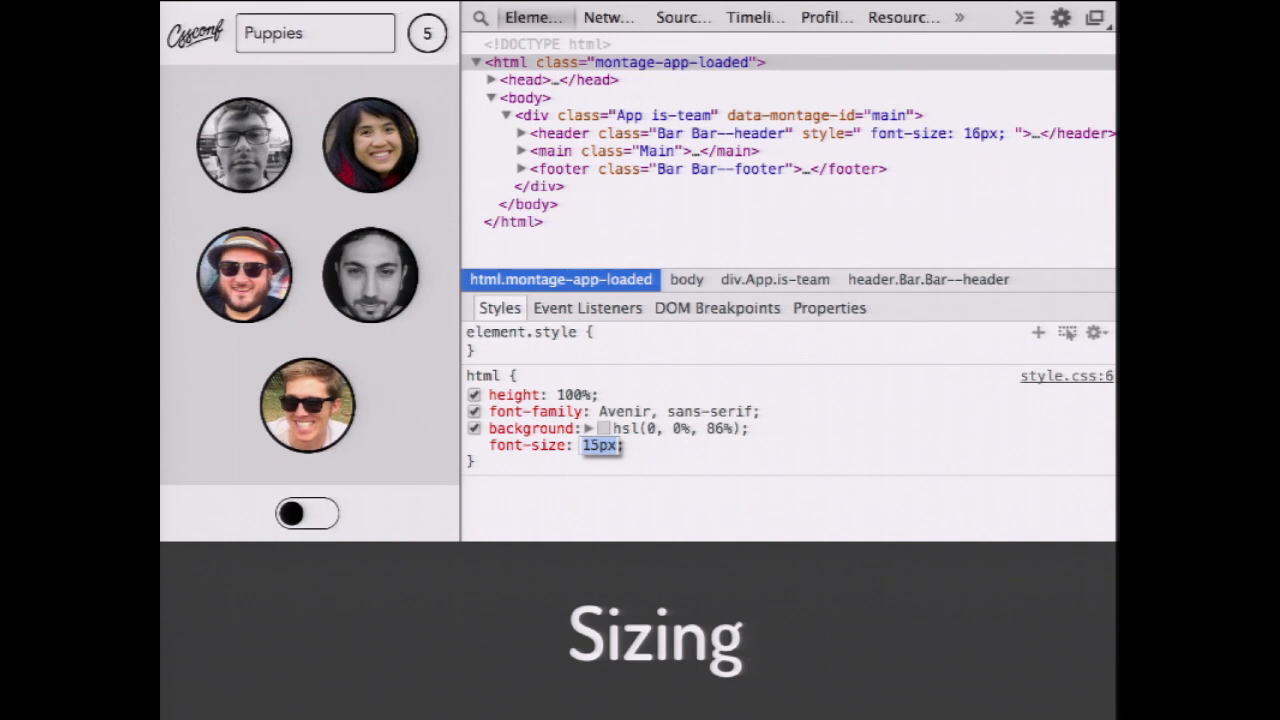
{"action": "type", "text": "16px"}
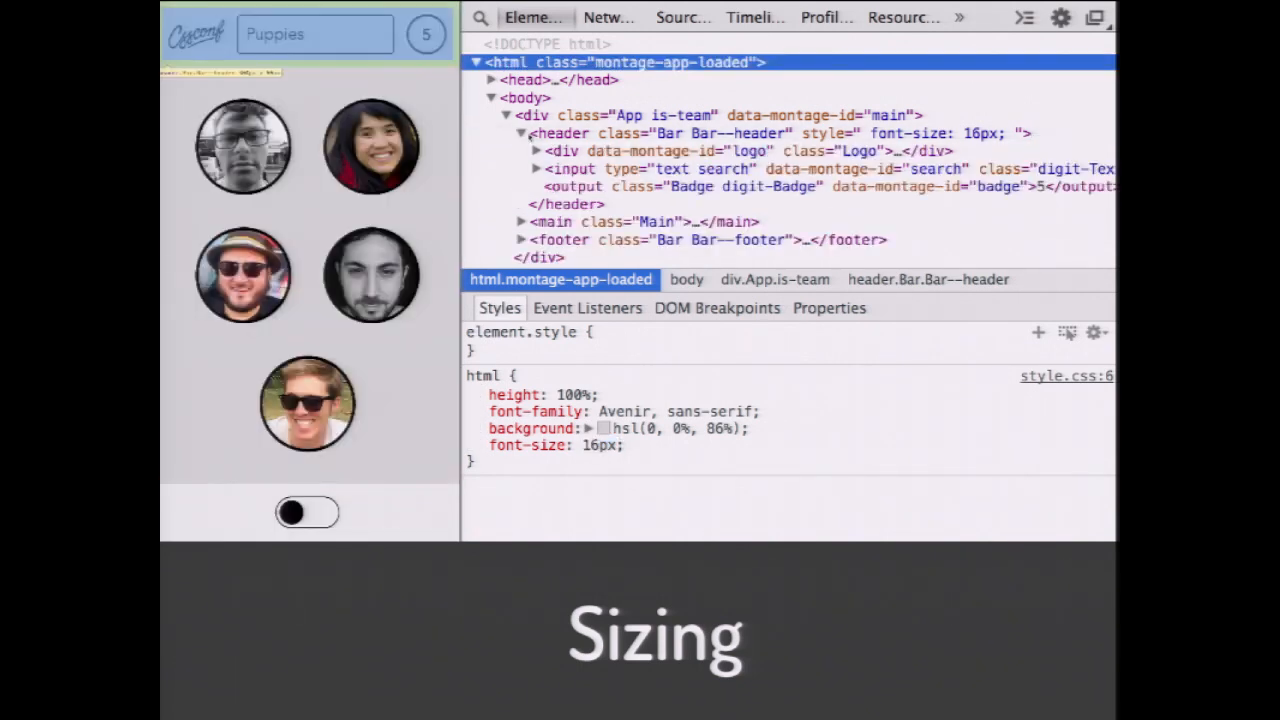
Give the div.Logo element an inline font-size of 26px.
{"action": "left_click", "coordinate": [700, 186]}
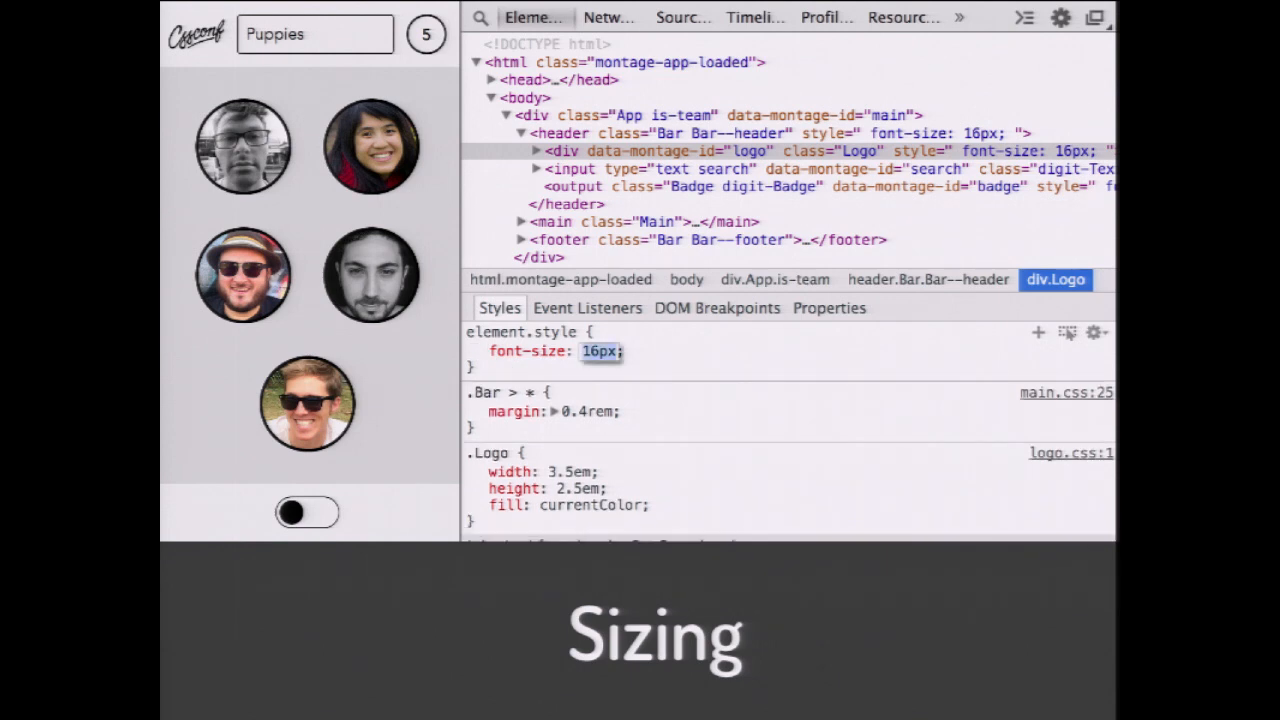
{"action": "type", "text": "26px"}
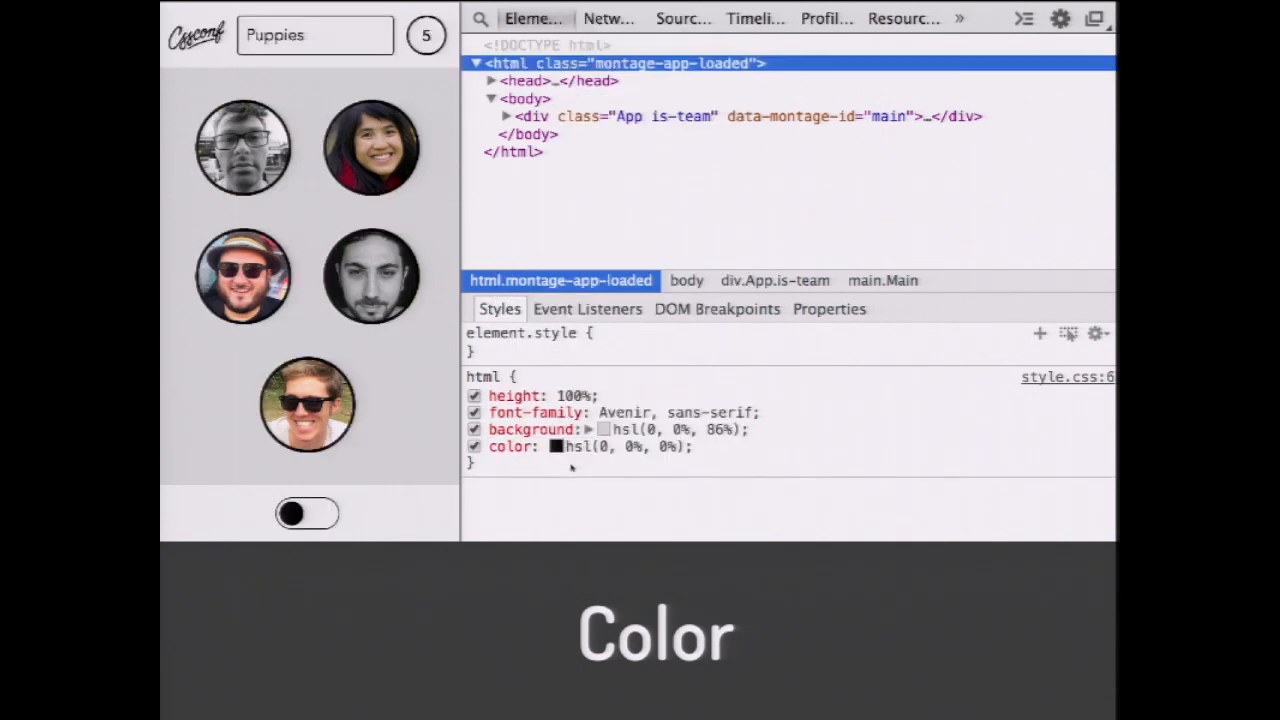
Pick an orange hsl(19, 100%, 61%) colour for the html rule so the avatar rings, badge and toggle recolour.
{"action": "left_click", "coordinate": [556, 446]}
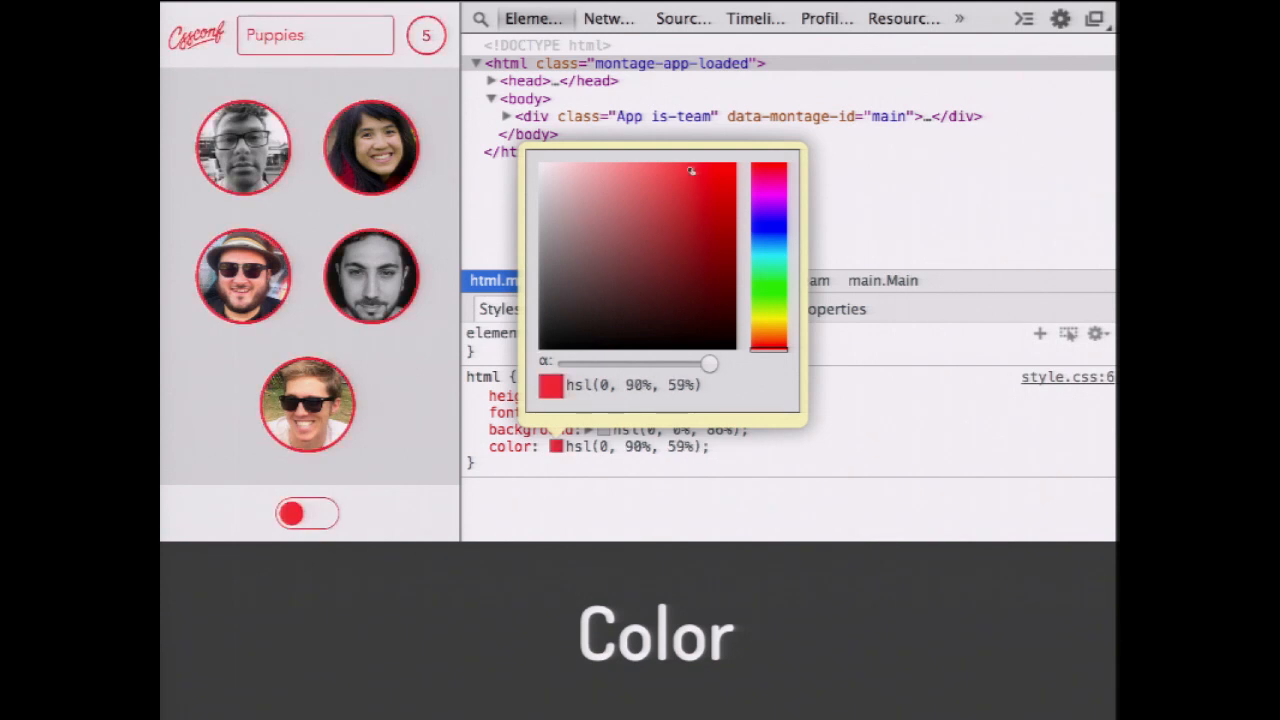
{"action": "left_click_drag", "start_coordinate": [768, 170], "coordinate": [768, 176]}
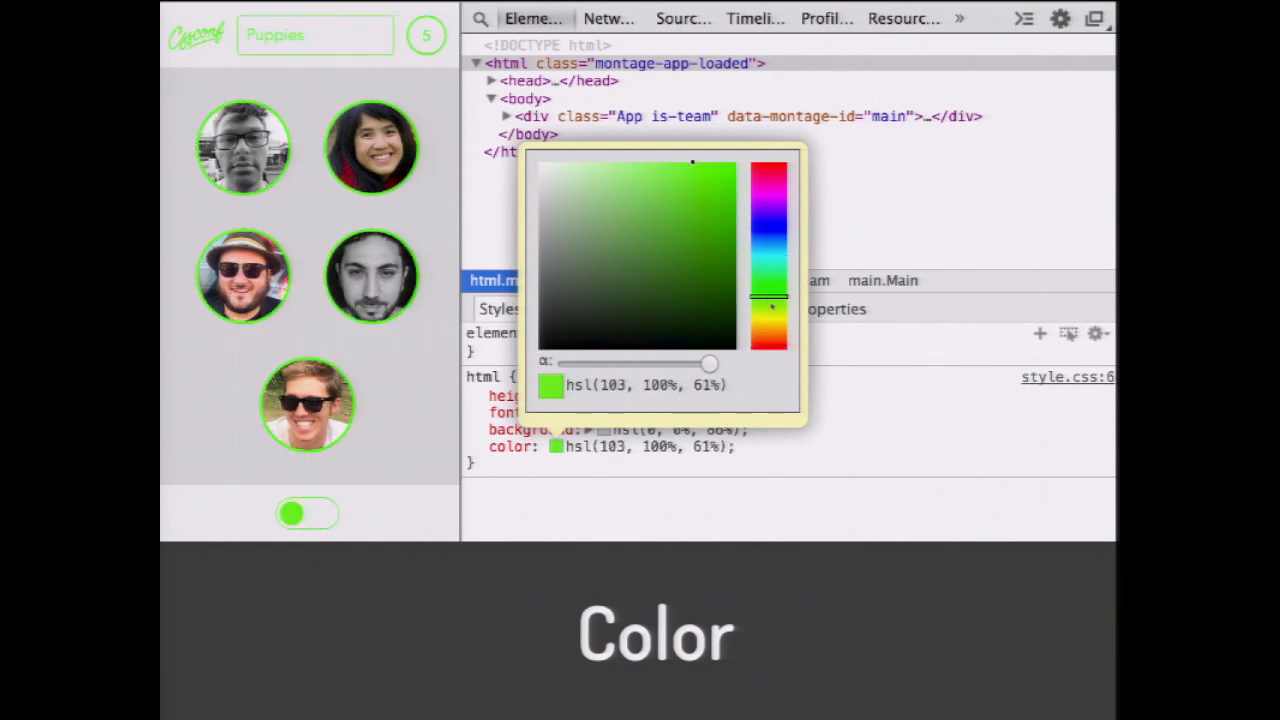
{"action": "left_click_drag", "start_coordinate": [770, 280], "coordinate": [770, 344]}
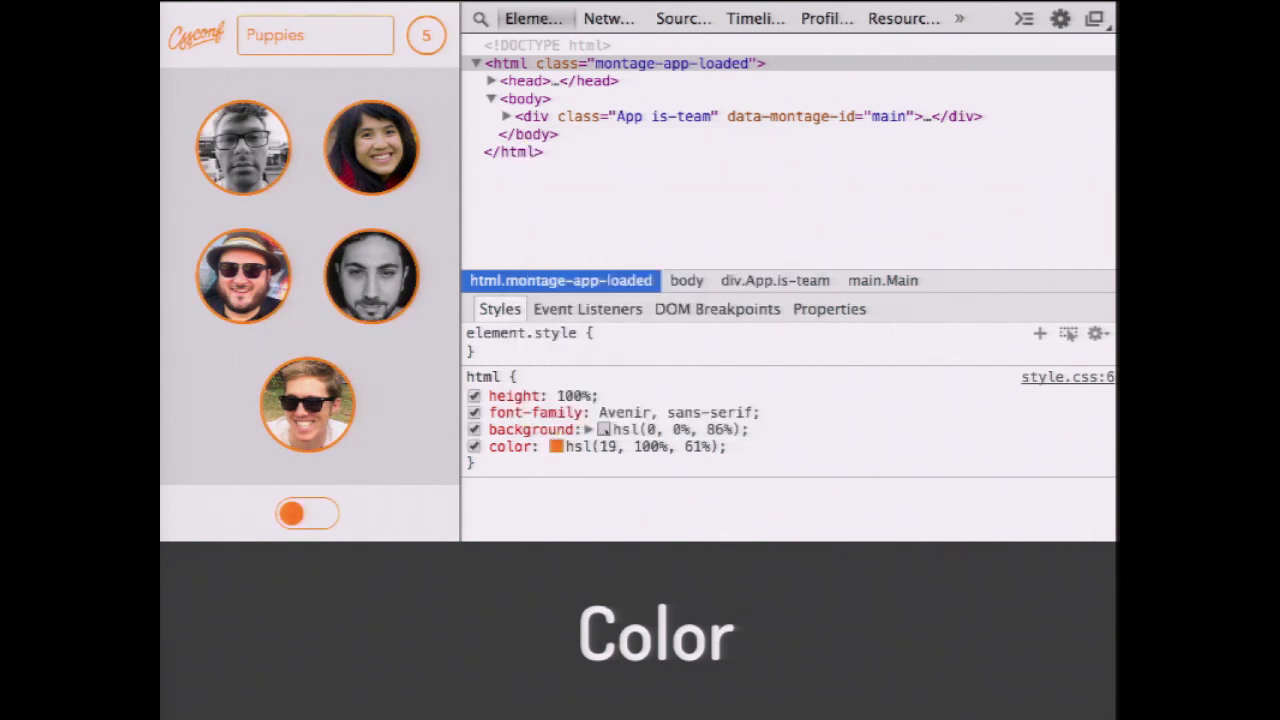
{"action": "left_click", "coordinate": [604, 428]}
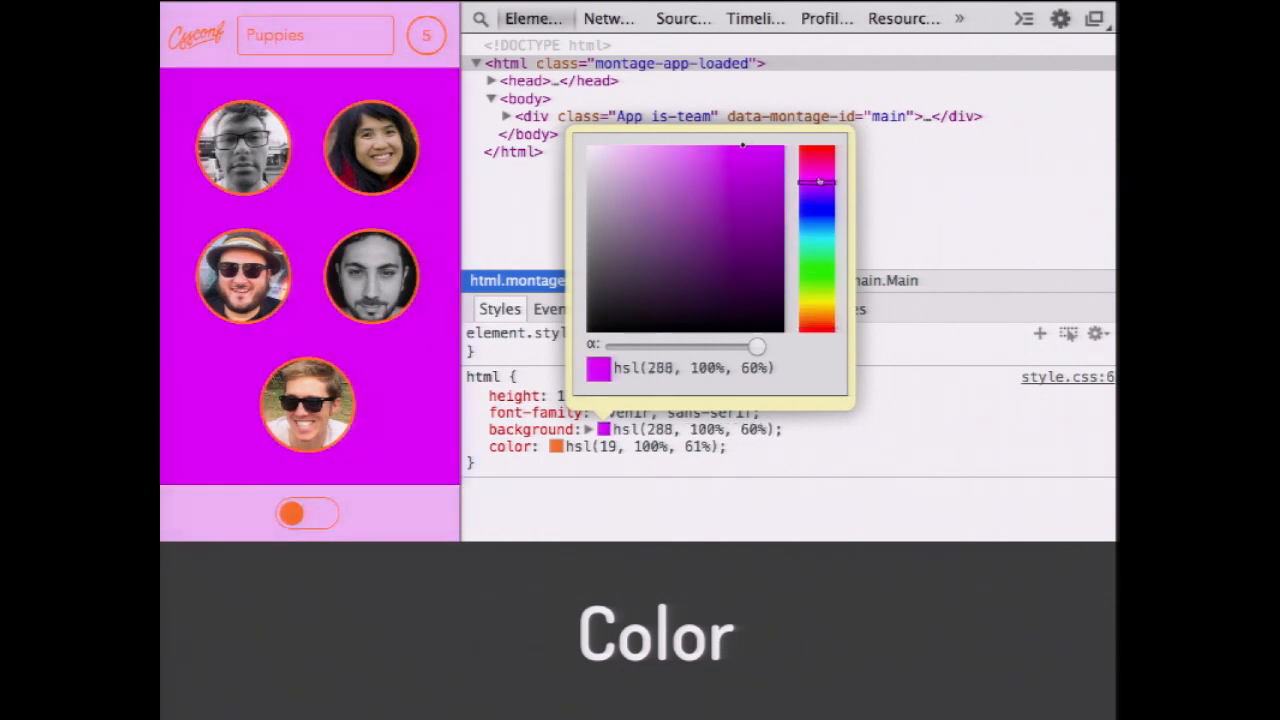
Tune the html colour through bright purple and toned orange to the purple hsl(292, 69%, 44%).
{"action": "left_click_drag", "start_coordinate": [818, 180], "coordinate": [818, 150]}
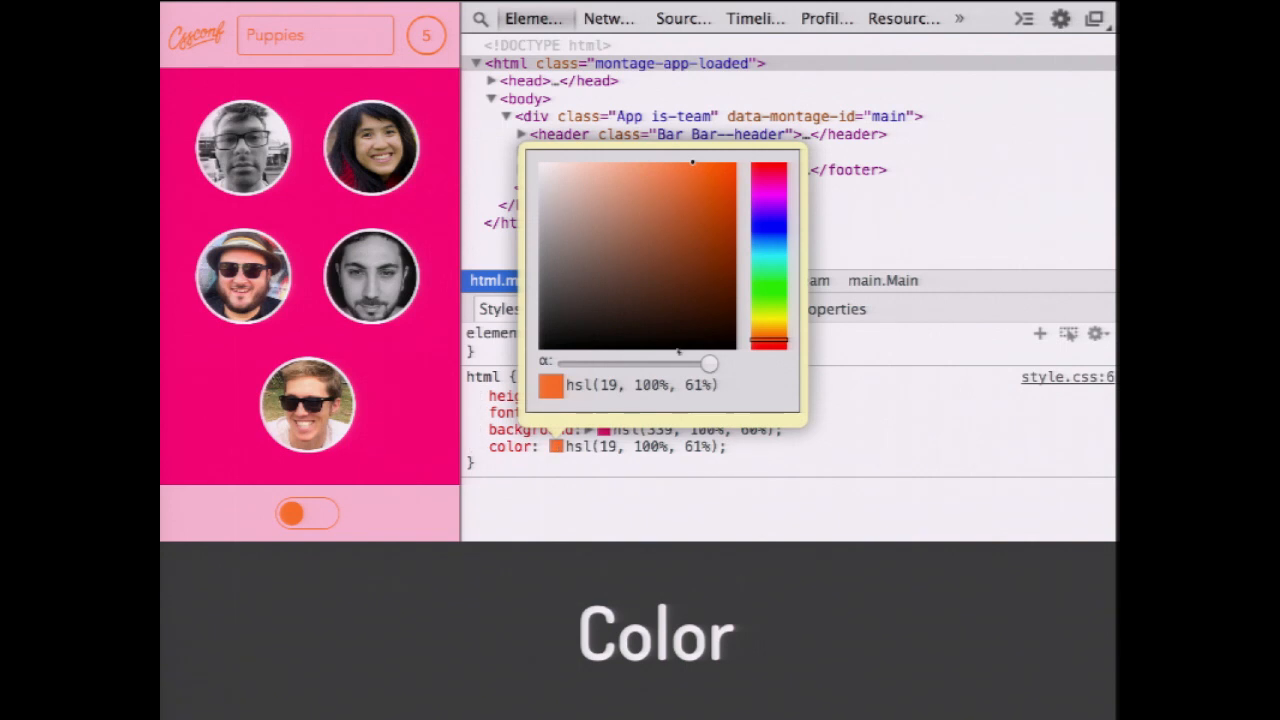
{"action": "left_click_drag", "start_coordinate": [690, 164], "coordinate": [690, 182]}
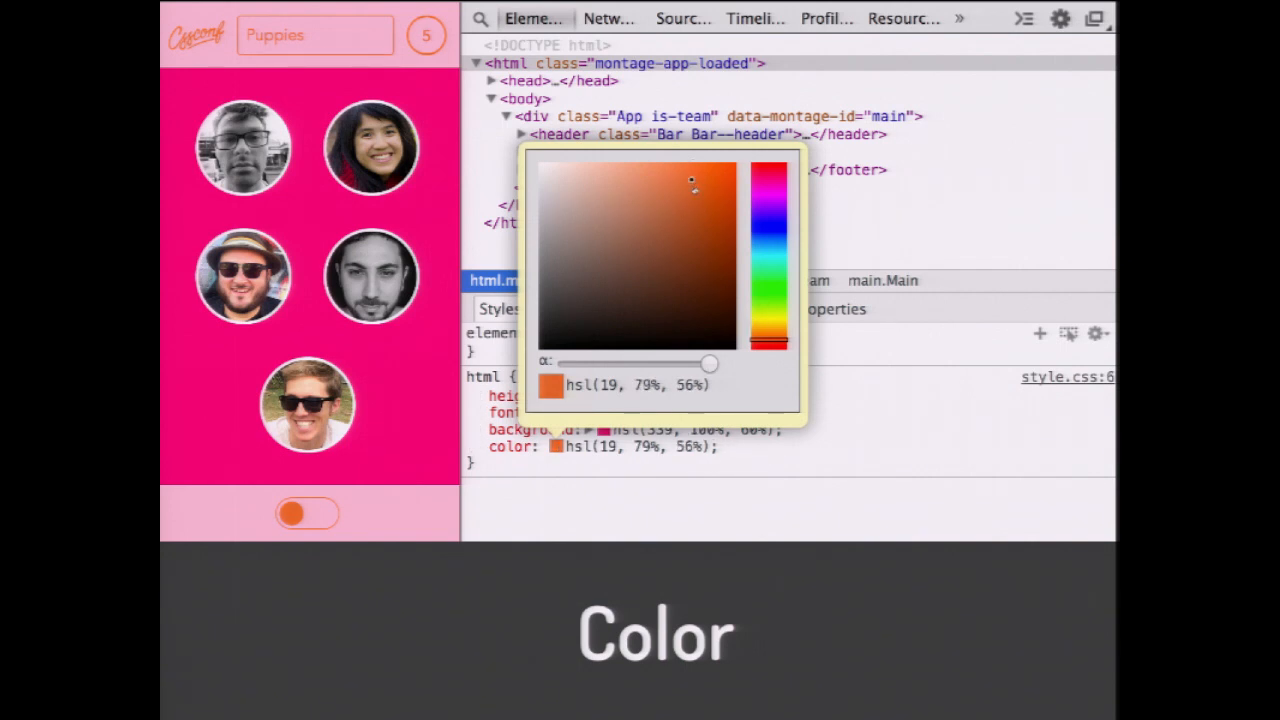
{"action": "left_click_drag", "start_coordinate": [692, 180], "coordinate": [700, 226]}
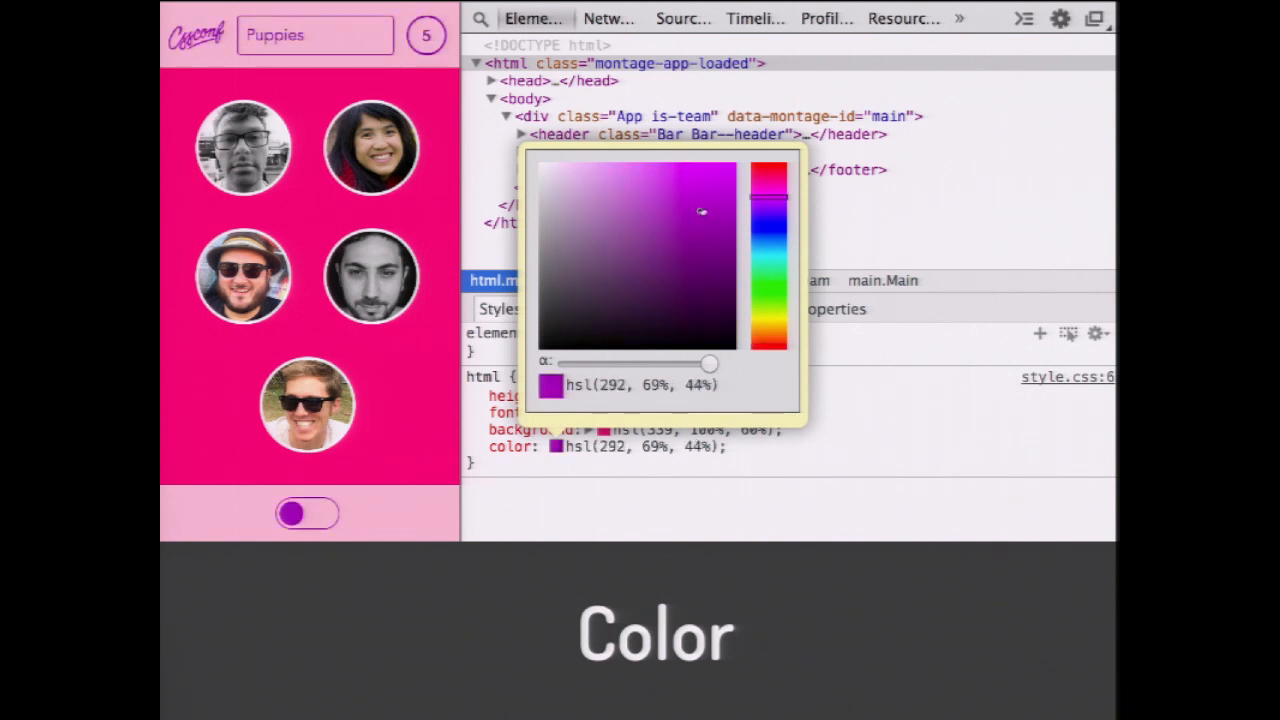
{"action": "left_click_drag", "start_coordinate": [702, 212], "coordinate": [704, 236]}
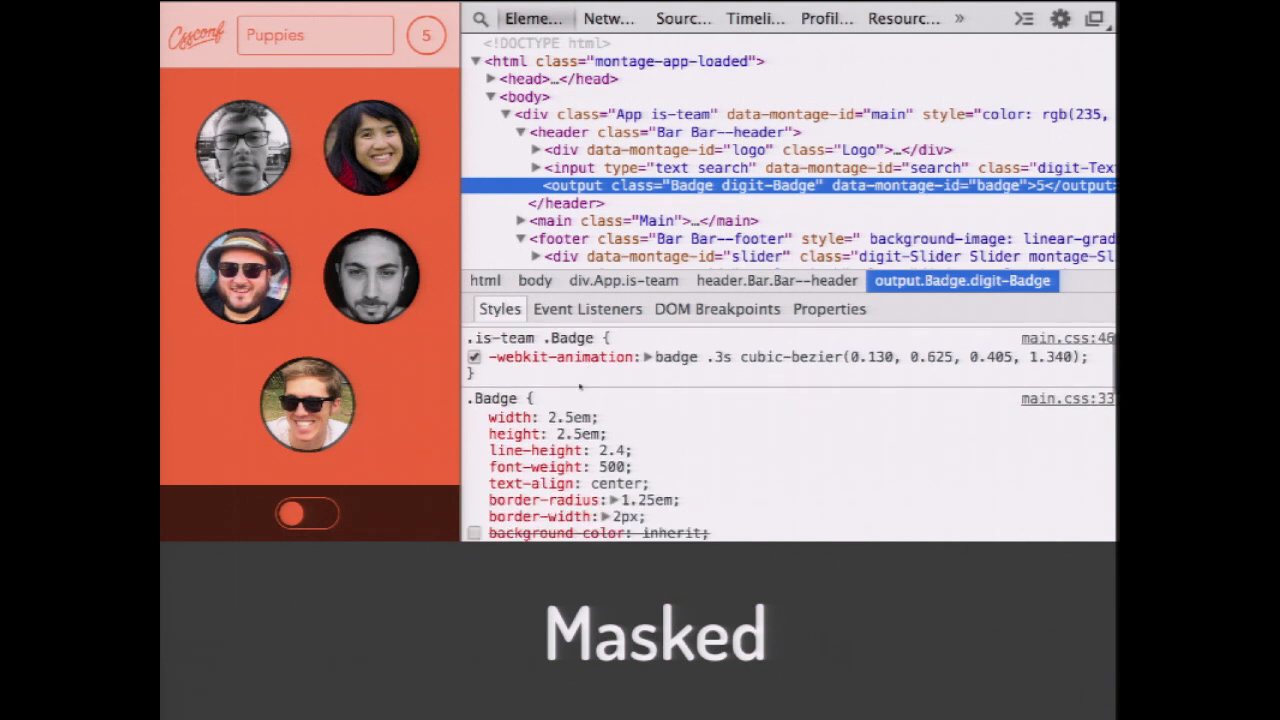
Scroll the Styles pane to the .is-team .Badge cubic-bezier animation rule.
{"action": "scroll", "scroll_direction": "down", "scroll_amount": 3}
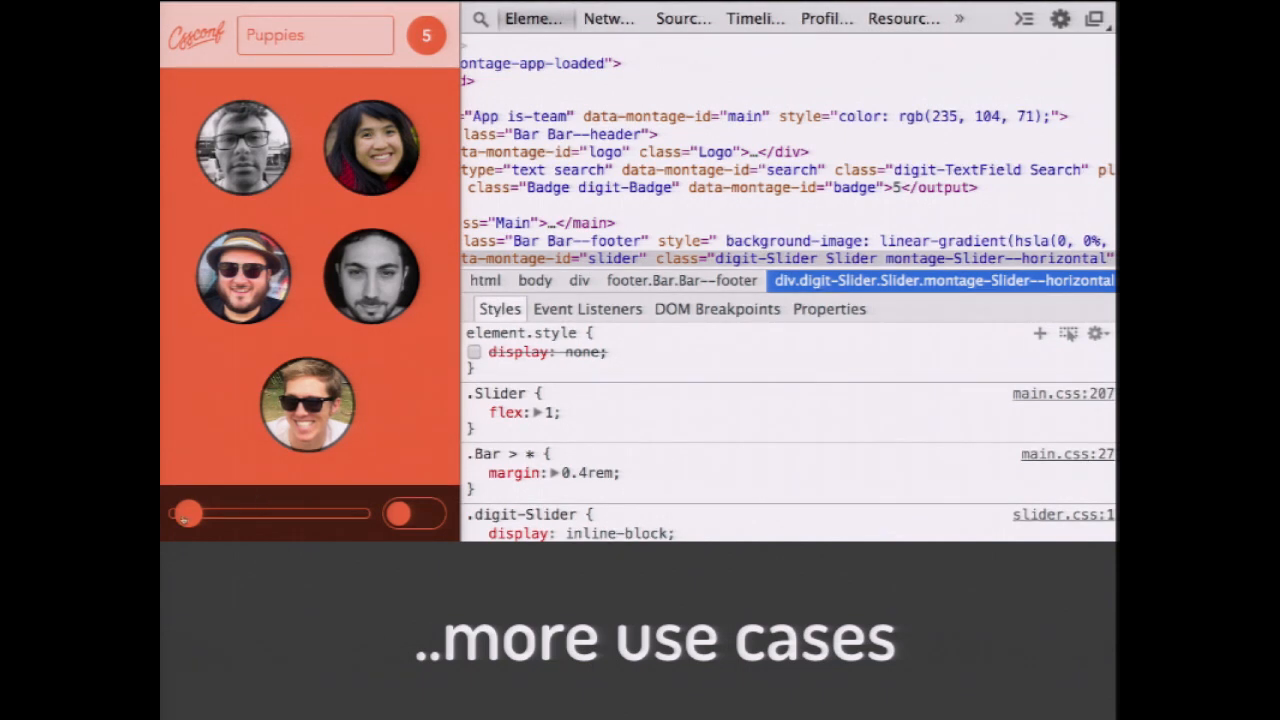
Sweep the footer hue slider so the app theme goes from orange through blue to magenta.
{"action": "left_click_drag", "start_coordinate": [188, 512], "coordinate": [210, 512]}
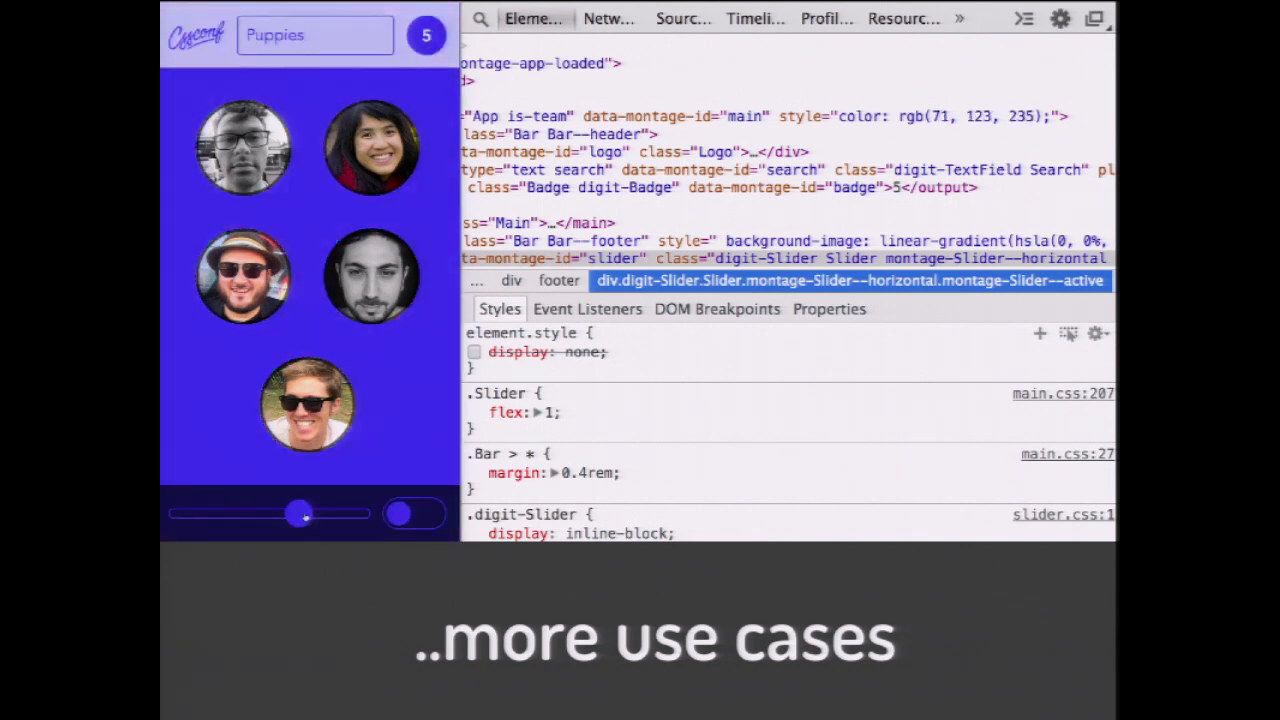
{"action": "left_click_drag", "start_coordinate": [300, 512], "coordinate": [344, 512]}
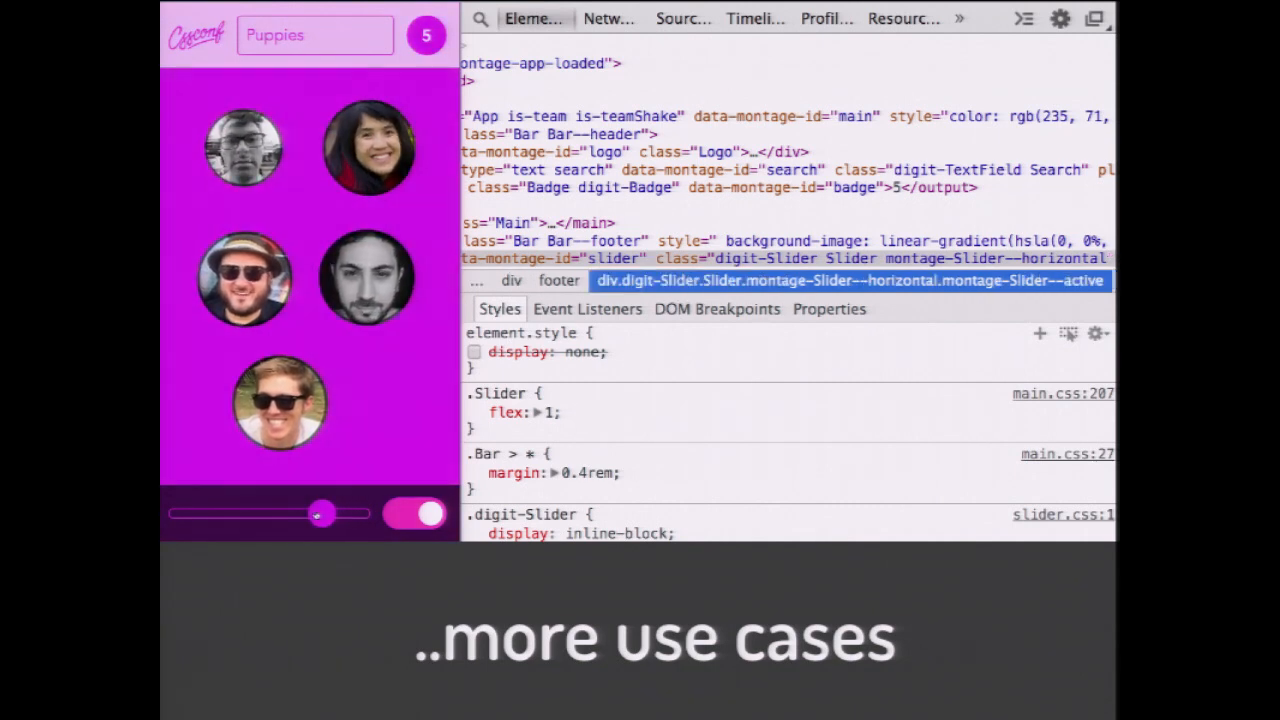
{"action": "left_click_drag", "start_coordinate": [318, 512], "coordinate": [218, 512]}
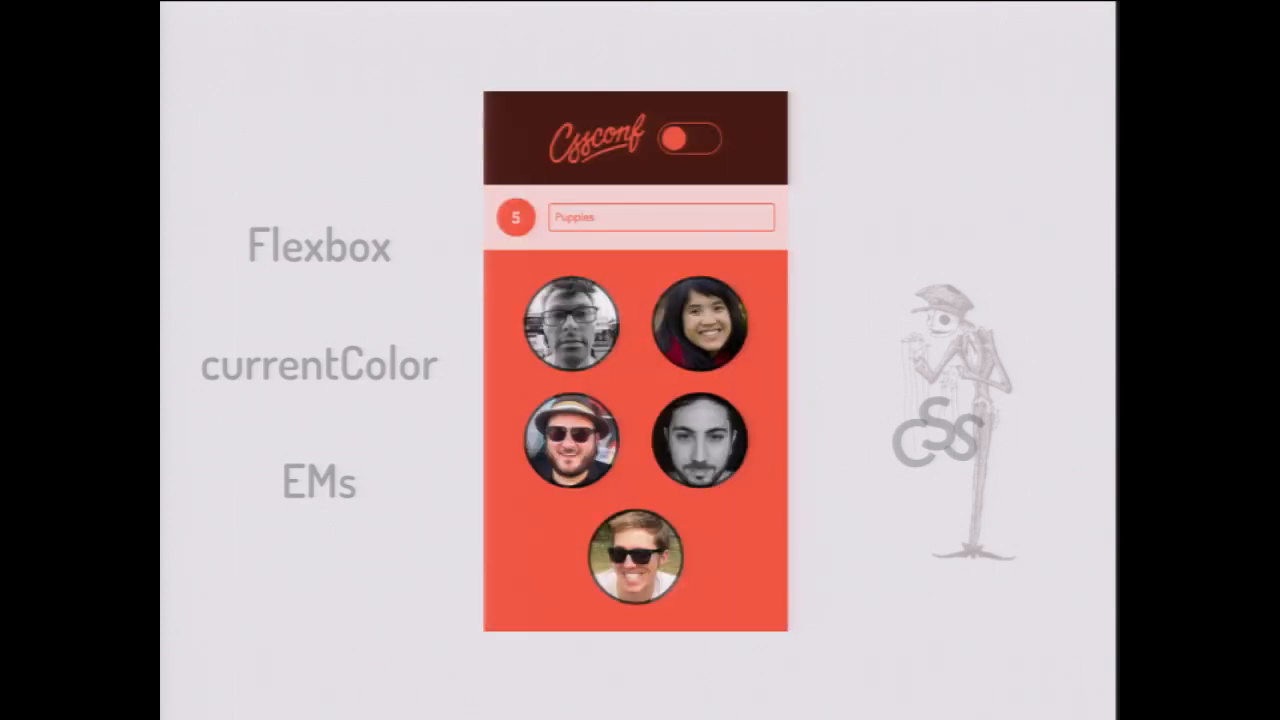
Advance to the summary slide listing Flexbox, currentColor and EMs.
{"action": "left_click", "coordinate": [688, 138]}
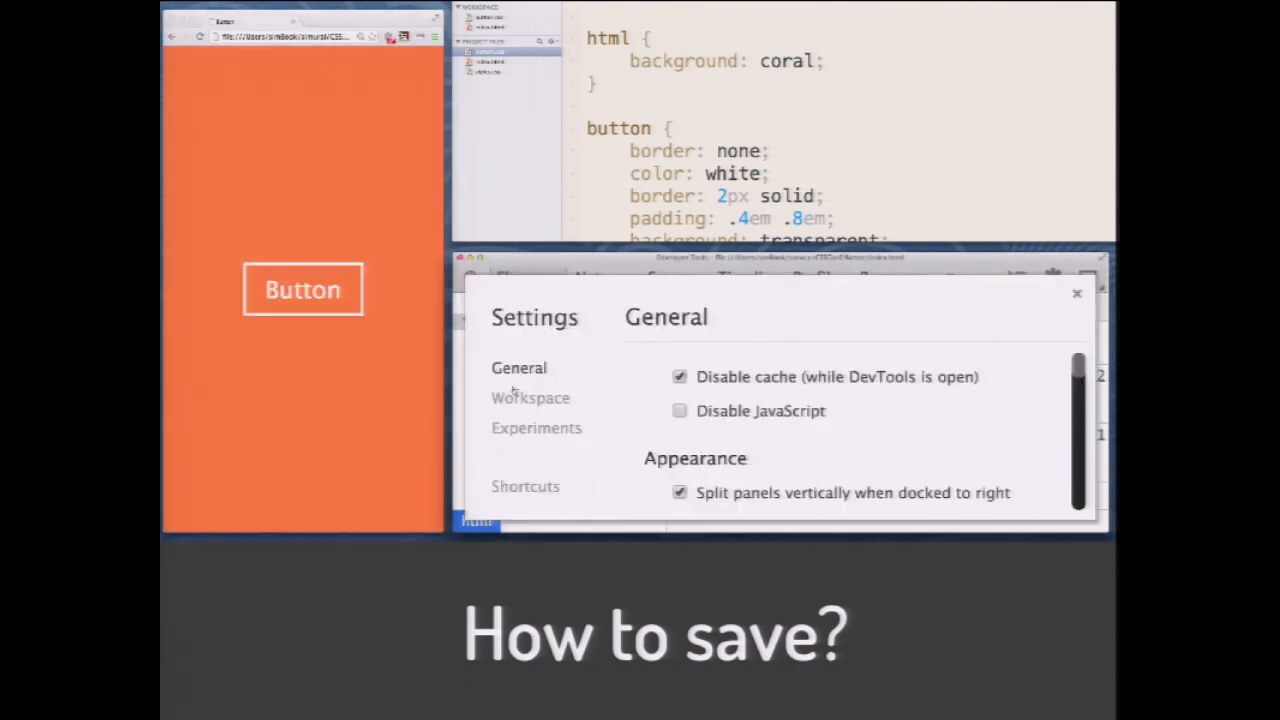
Show the empty Workspace settings and begin adding a local project folder.
{"action": "left_click", "coordinate": [530, 396]}
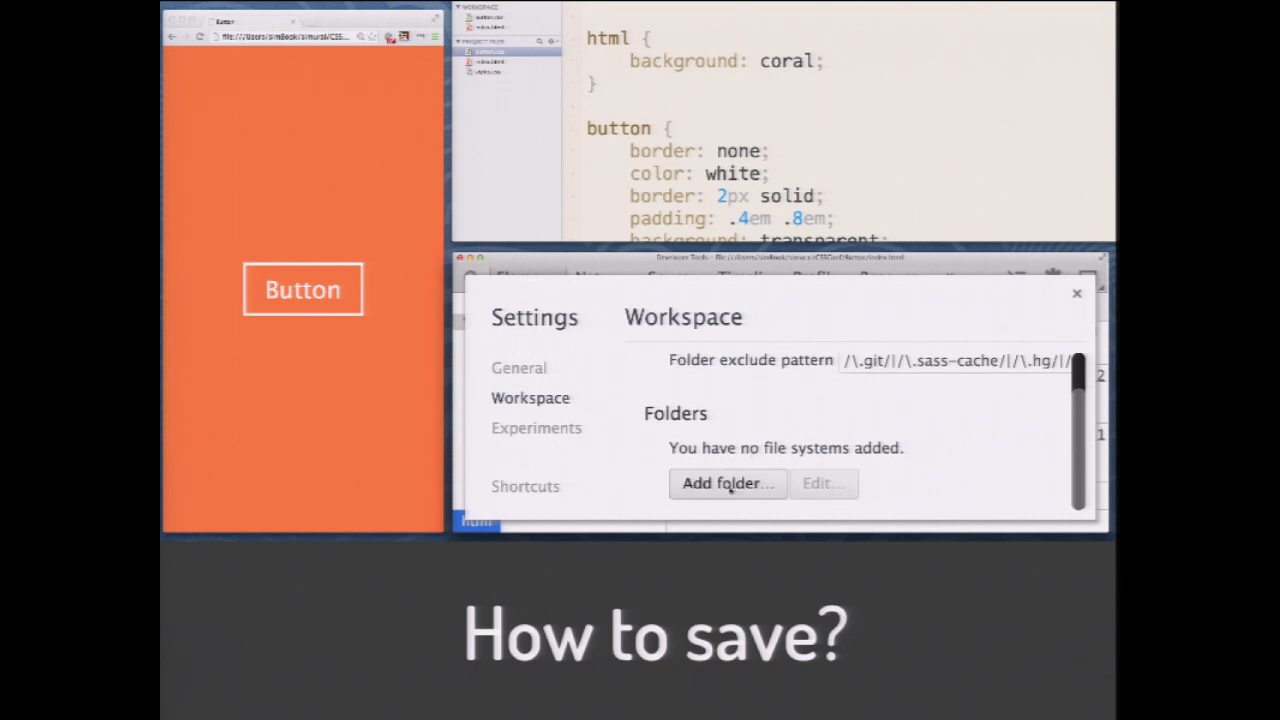
{"action": "left_click", "coordinate": [728, 482]}
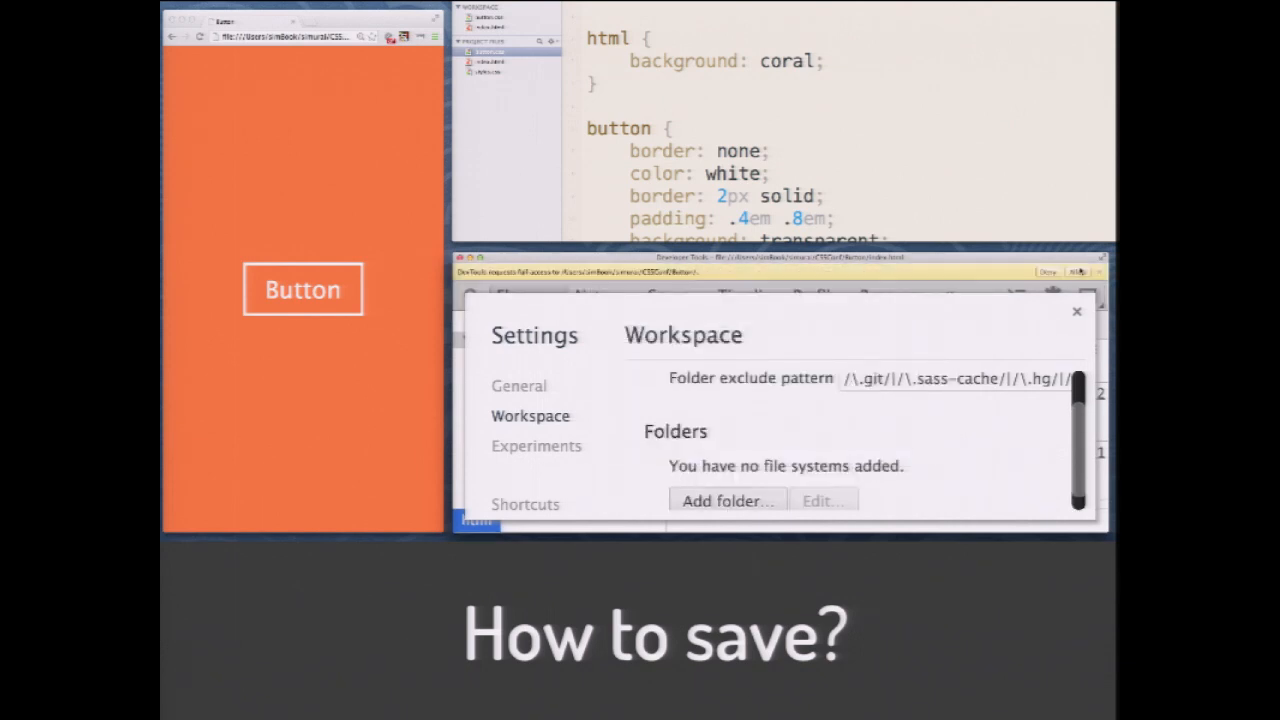
{"action": "left_click", "coordinate": [726, 500]}
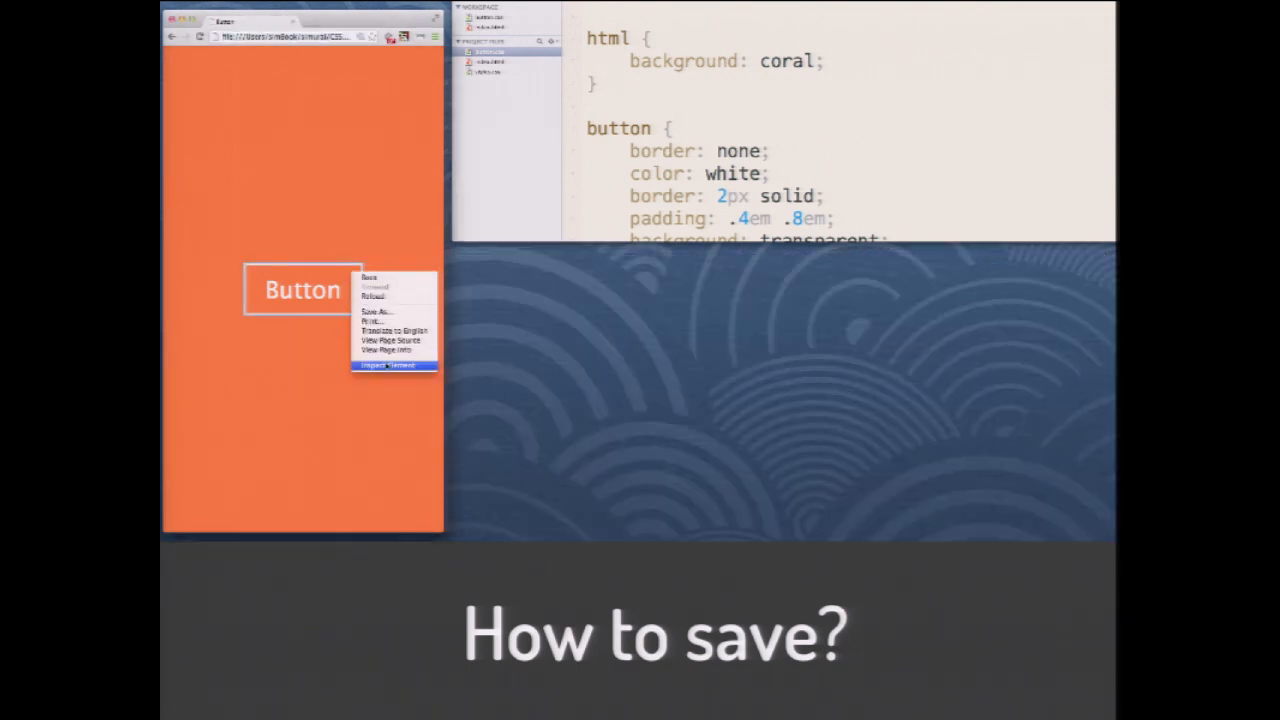
Inspect the Button, select html and add font-size: 24px so it saves to the mapped stylesheet.
{"action": "left_click", "coordinate": [392, 364]}
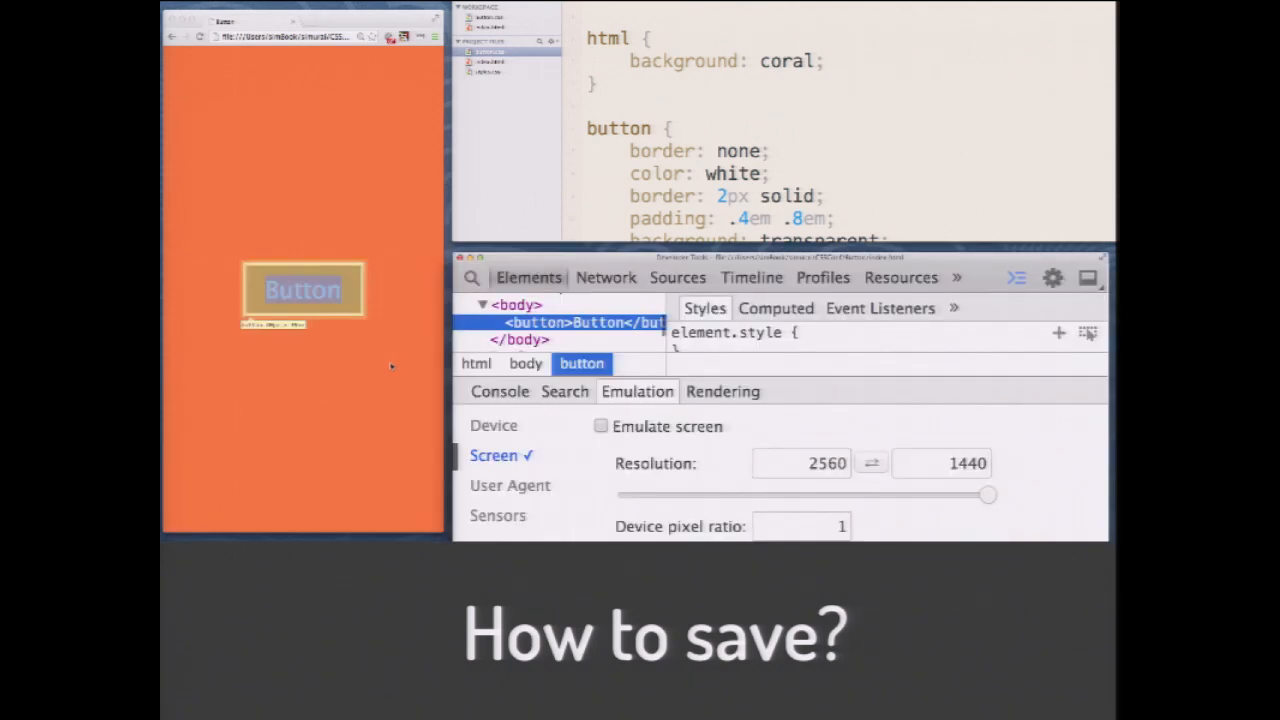
{"action": "mouse_move", "coordinate": [392, 366]}
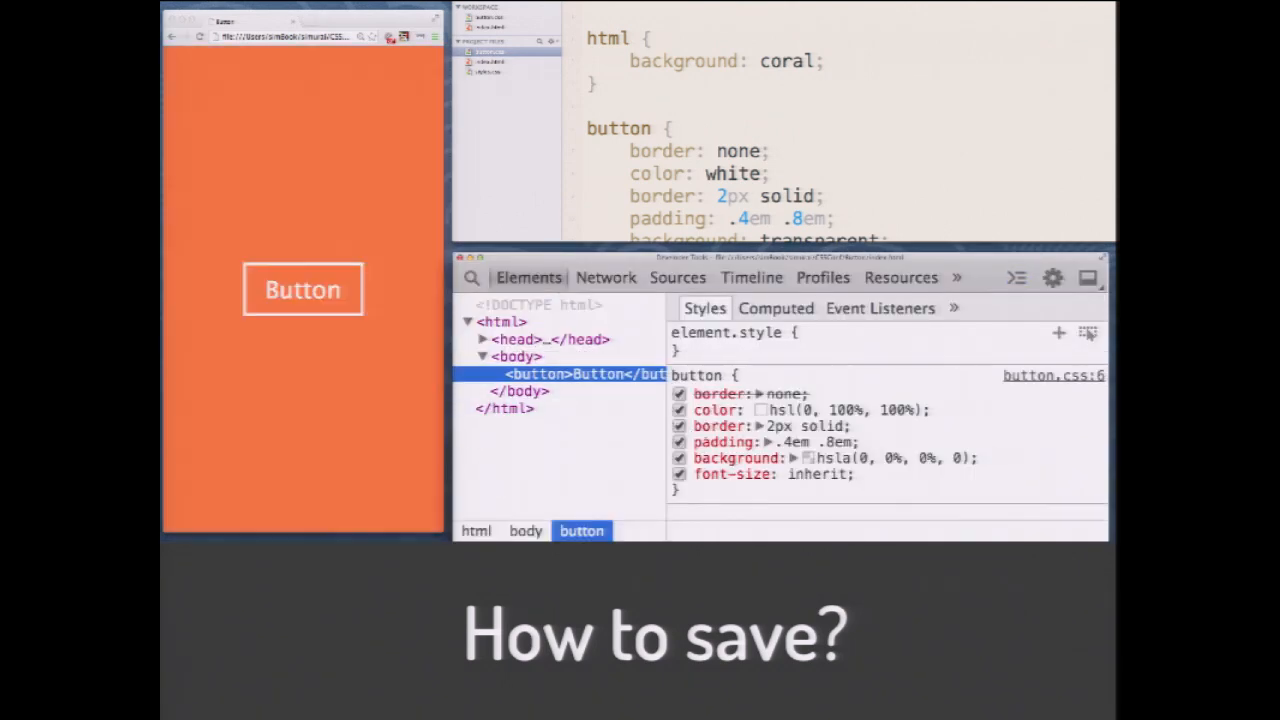
{"action": "left_click", "coordinate": [496, 320]}
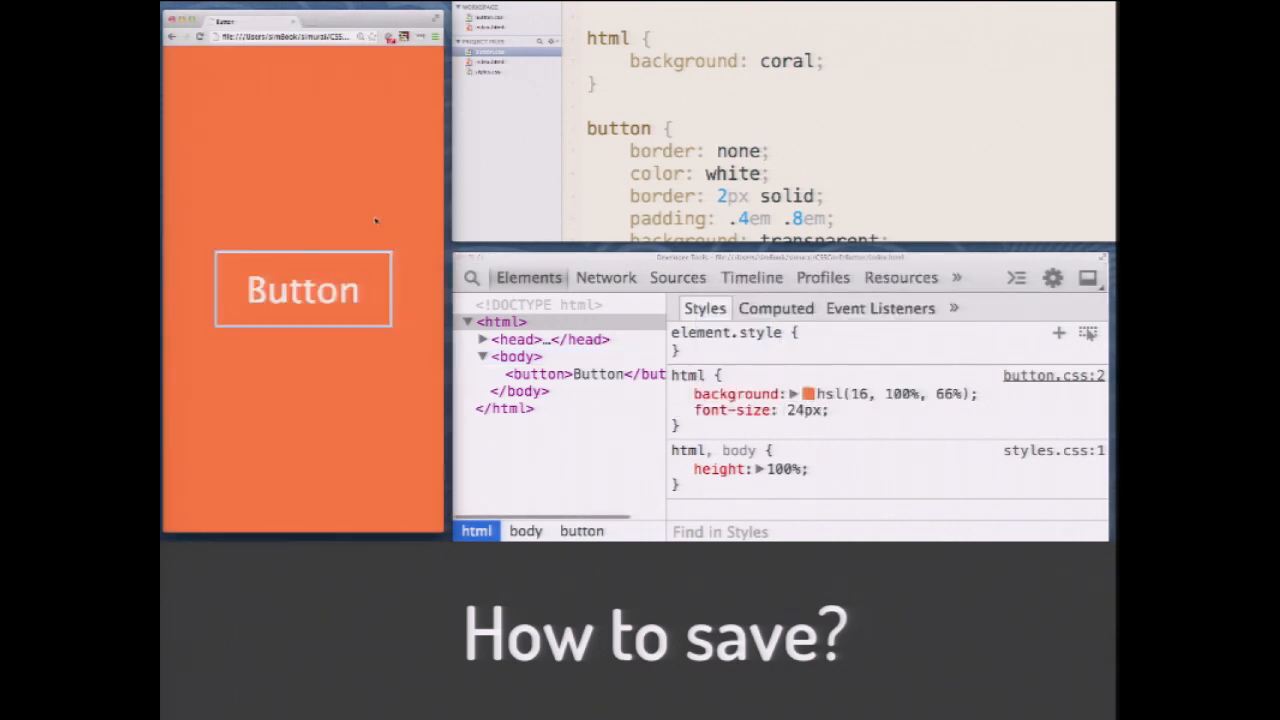
{"action": "left_click", "coordinate": [480, 356]}
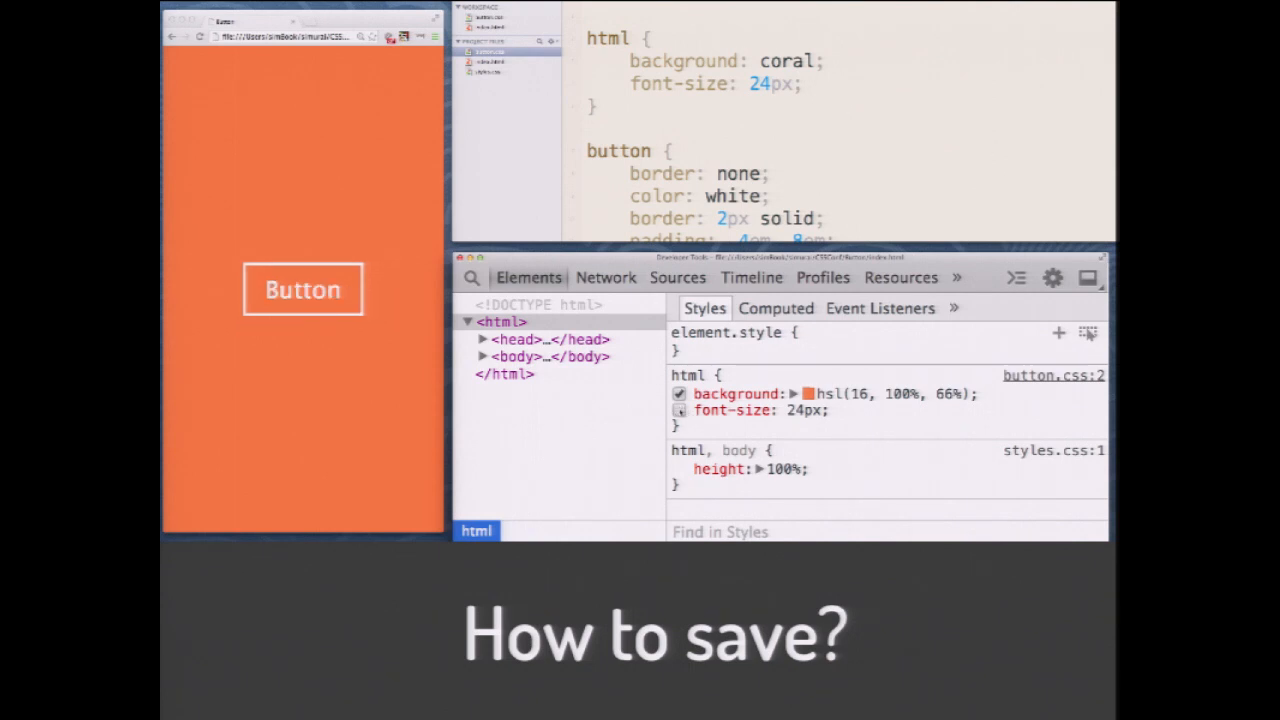
{"action": "left_click", "coordinate": [680, 410]}
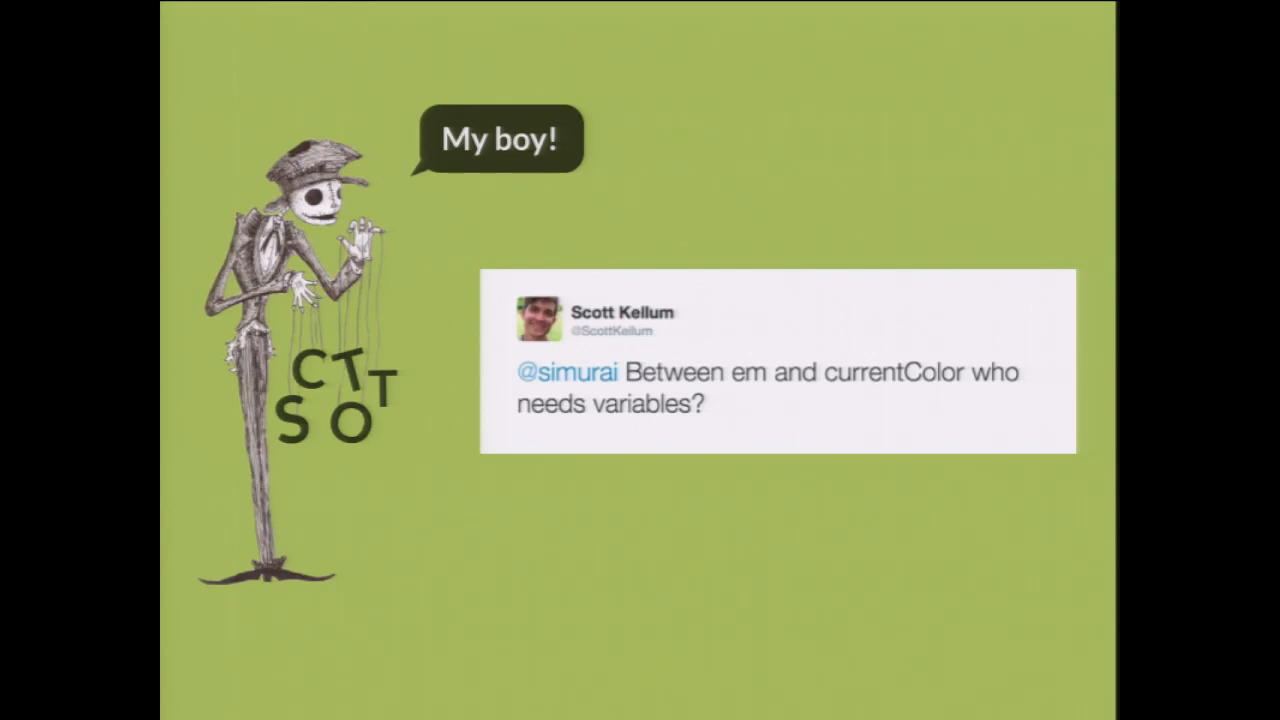
{"action": "key", "text": "Right"}
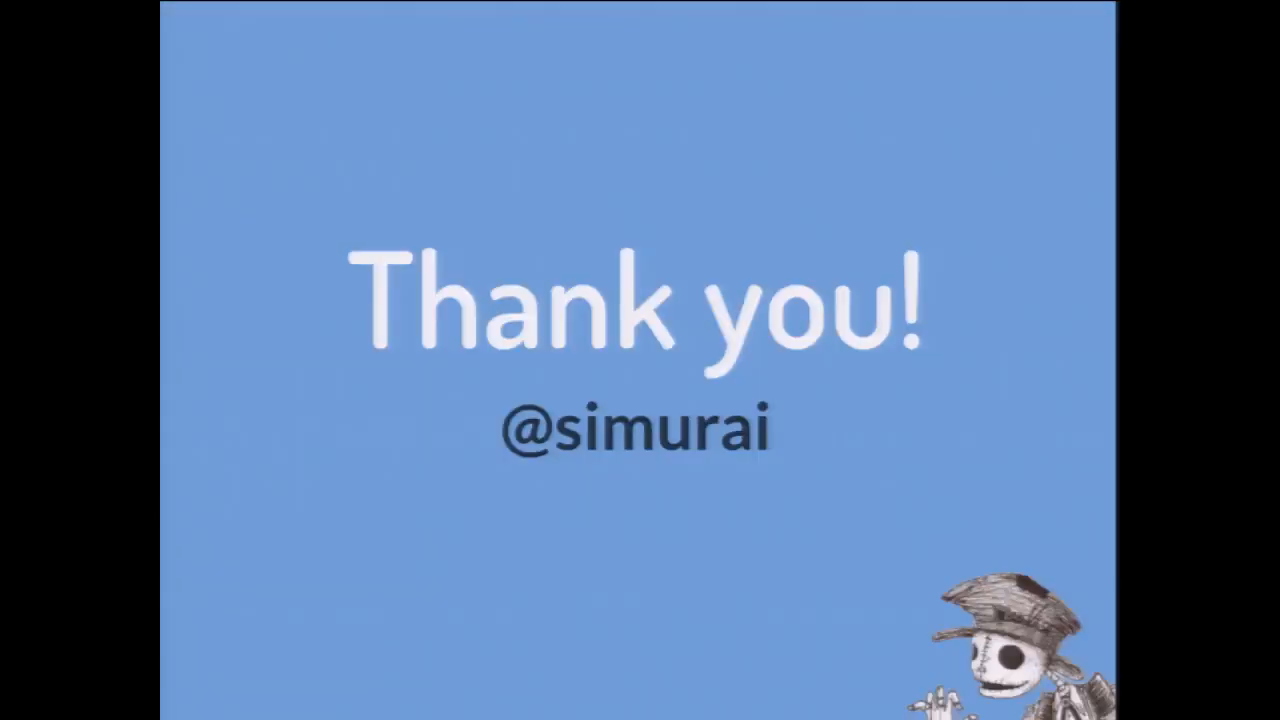